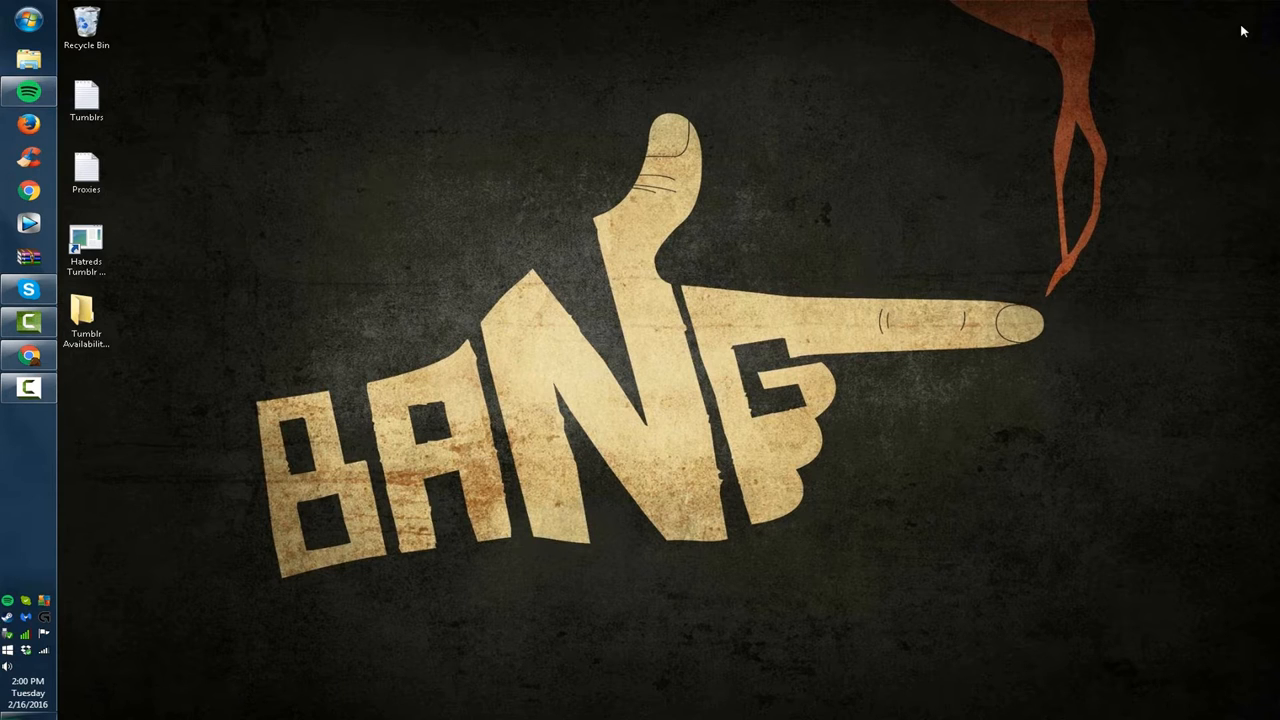
mouse_move(29, 289)
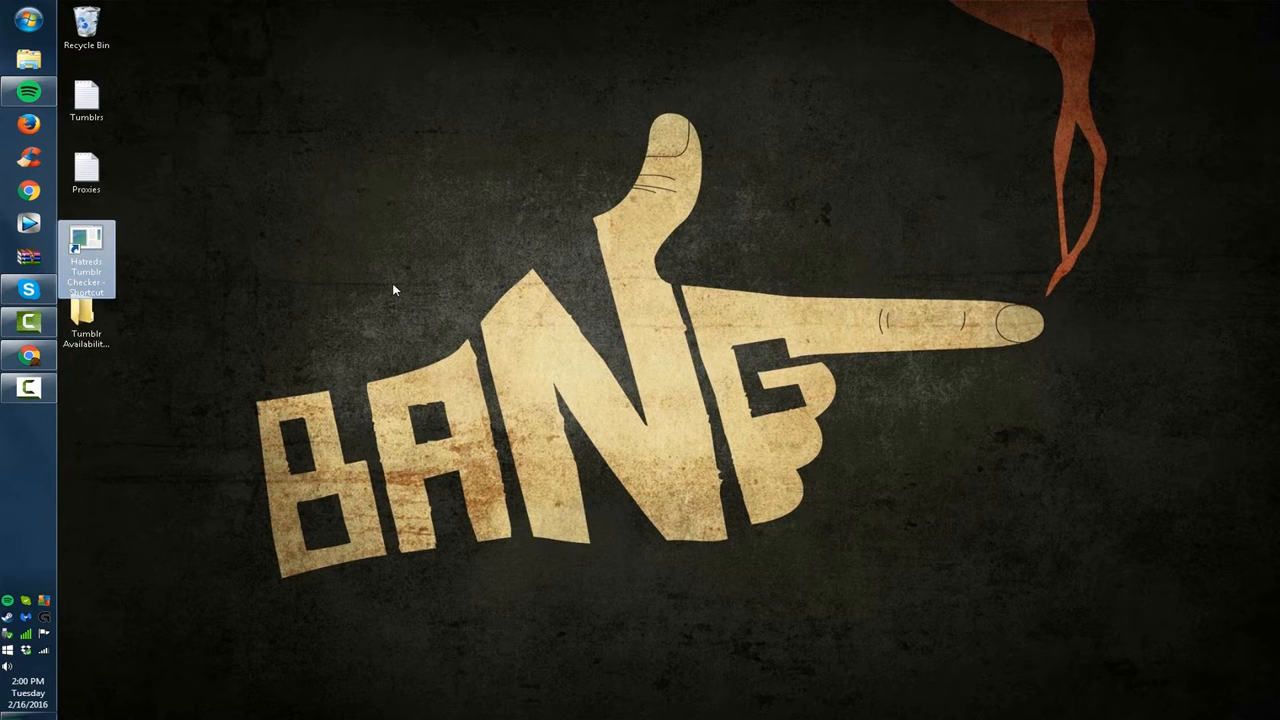
- Launch Hatred's Tumblr Checker from its desktop shortcut
double_click(86, 258)
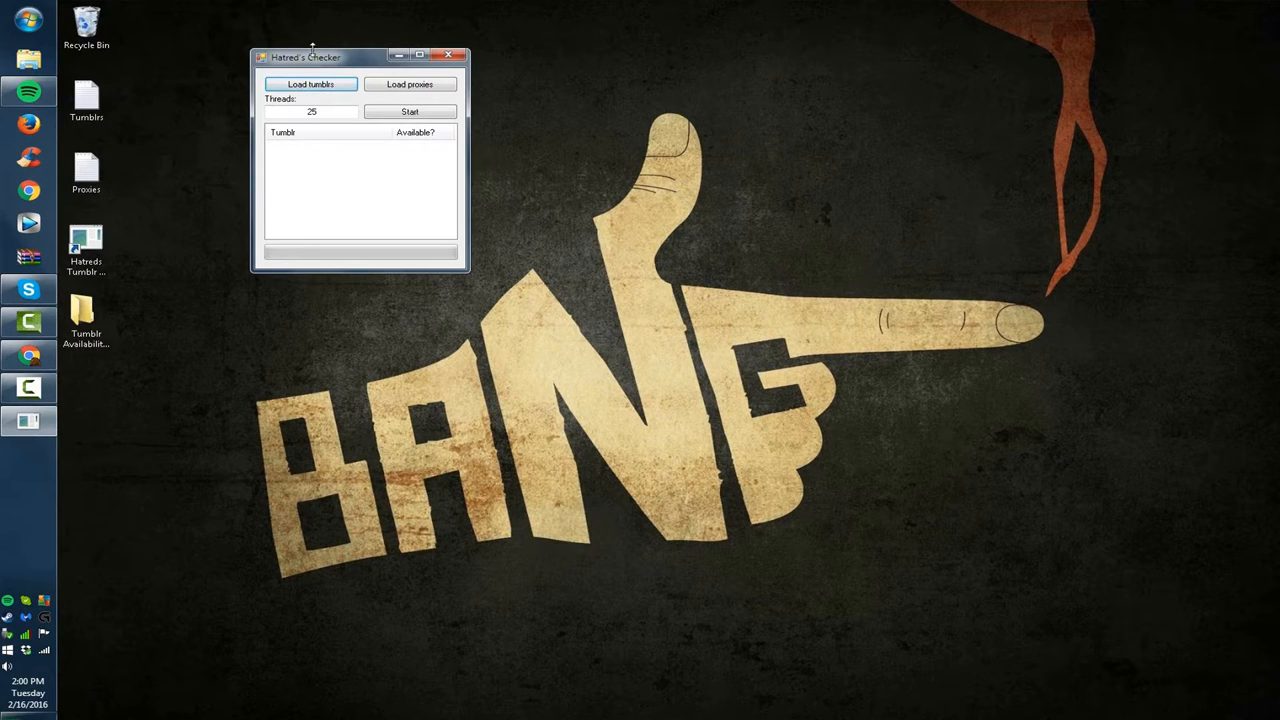
- Reposition the checker window, load Tumblrs.txt as the blog list, and dismiss the success message
left_click_drag(310, 57, 265, 162)
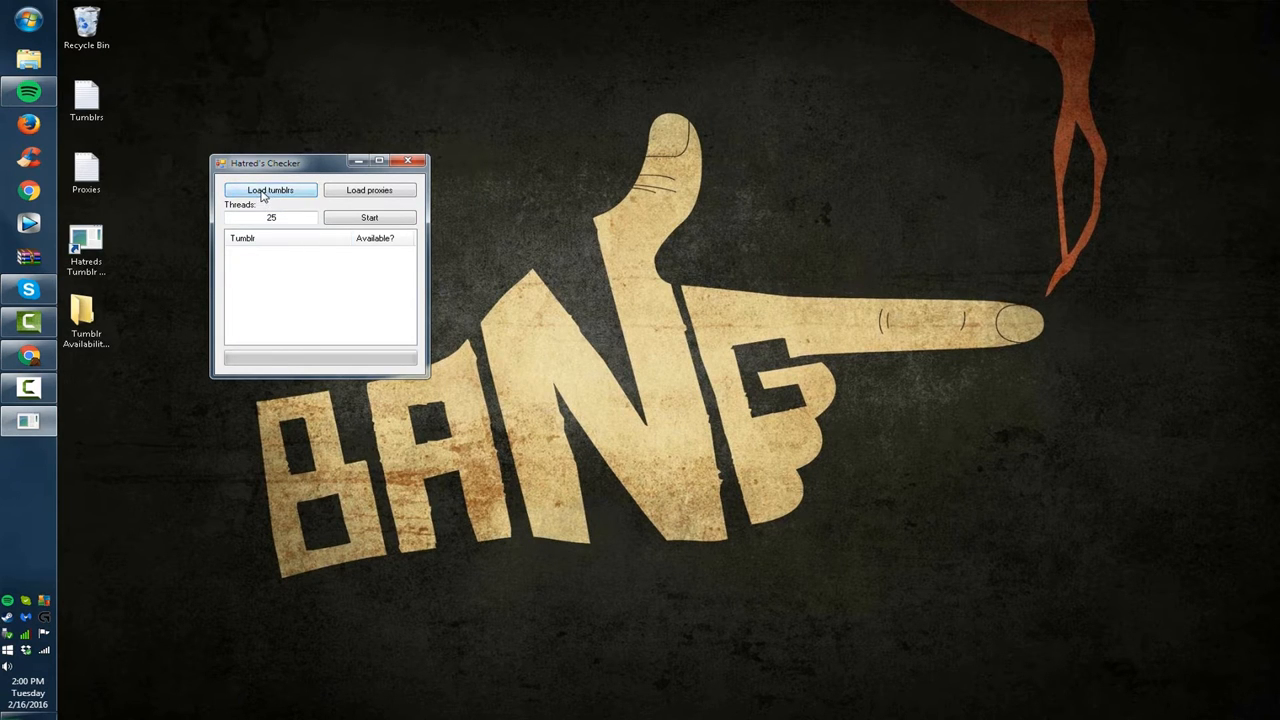
left_click(269, 190)
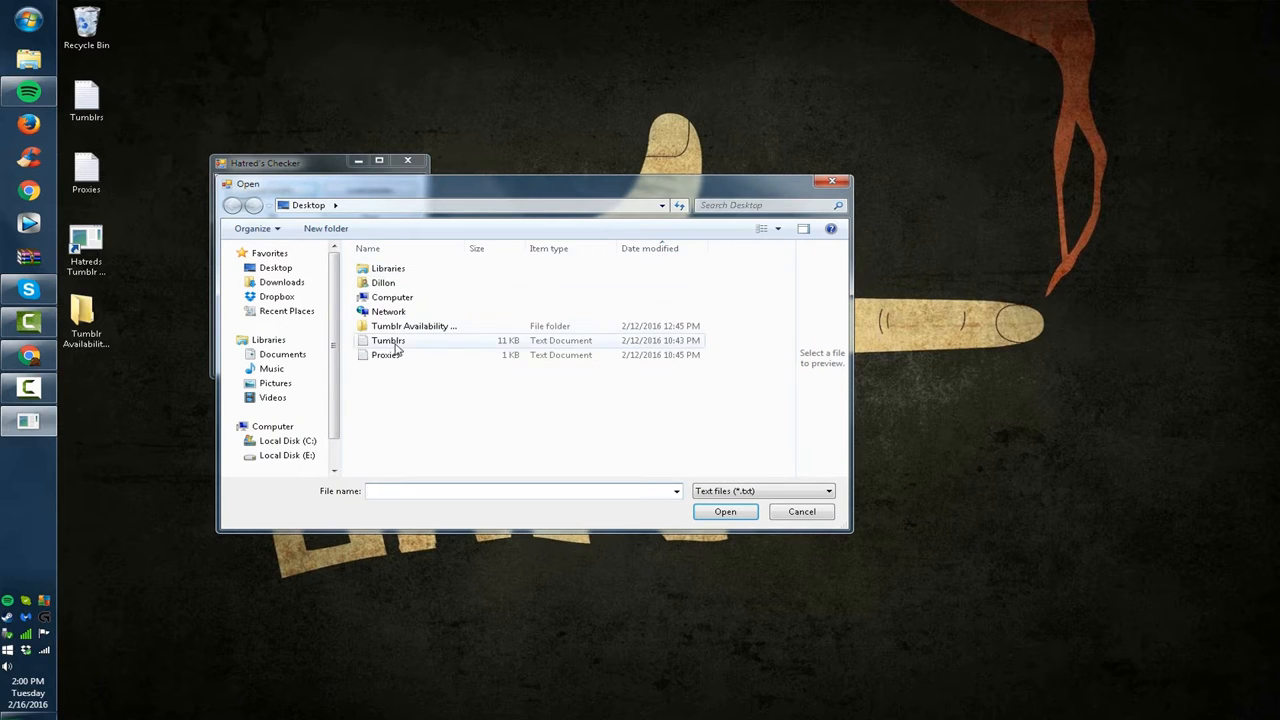
left_click(388, 340)
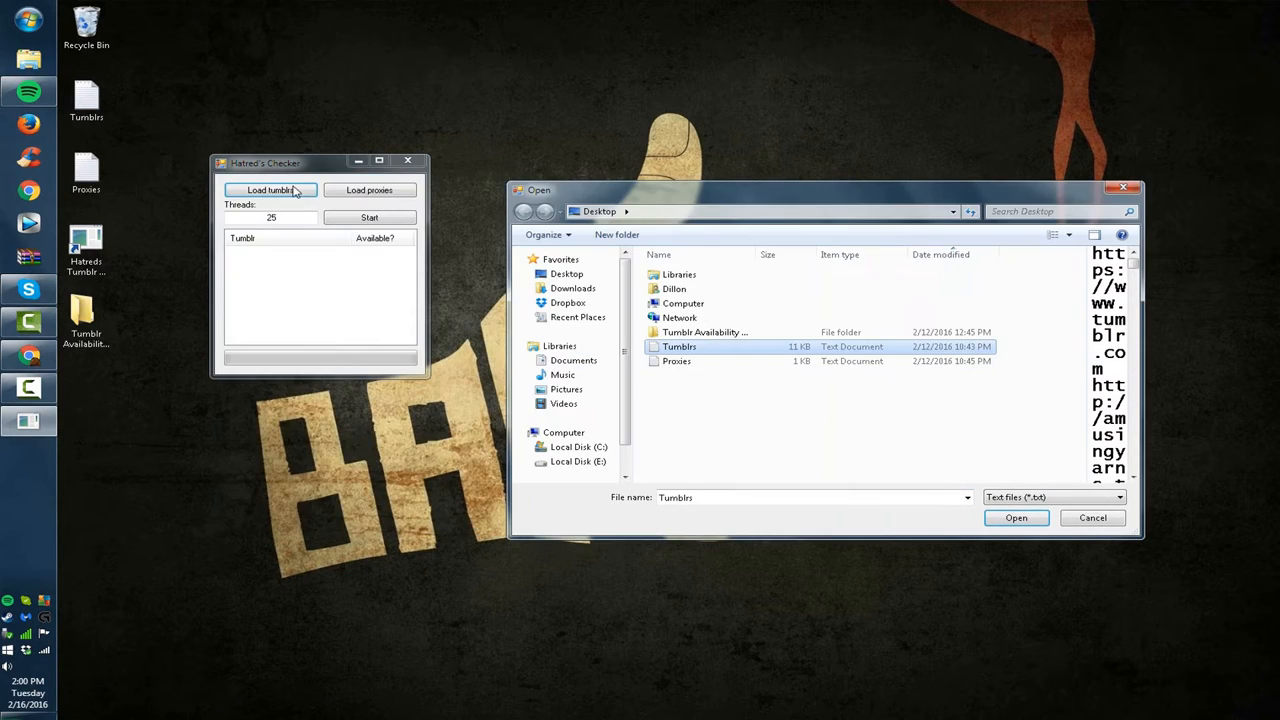
left_click(1015, 517)
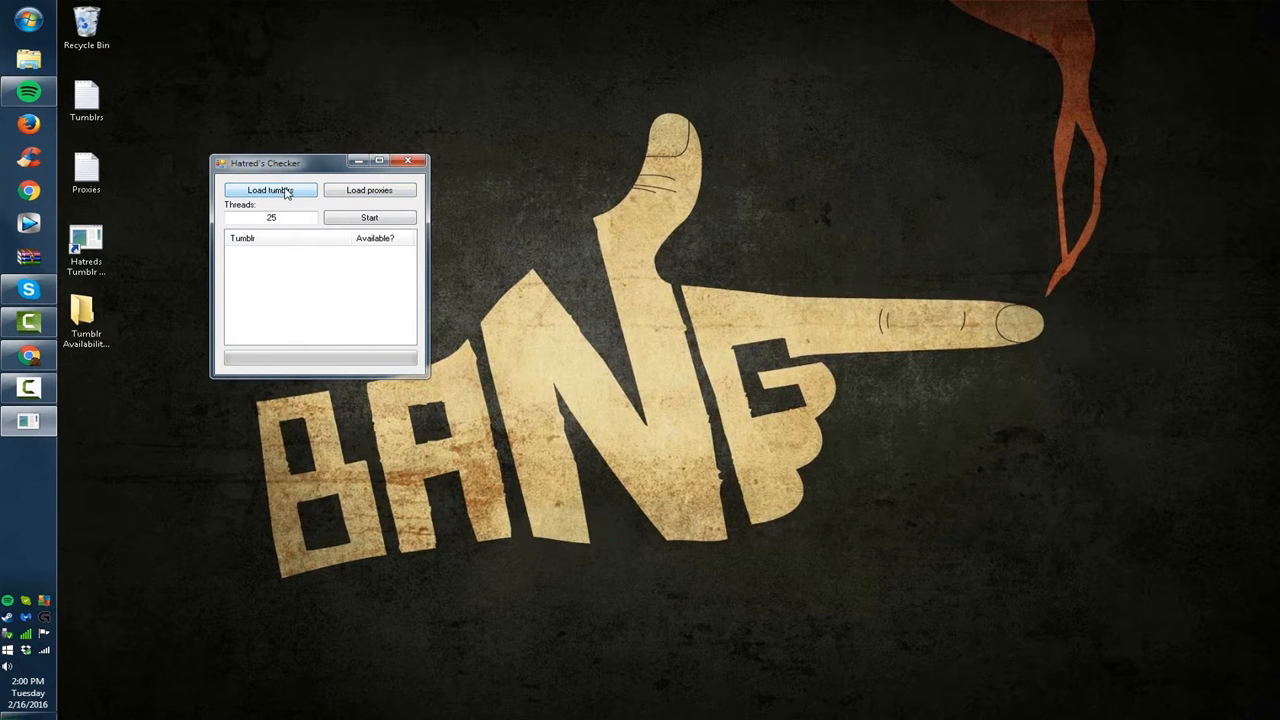
left_click(270, 190)
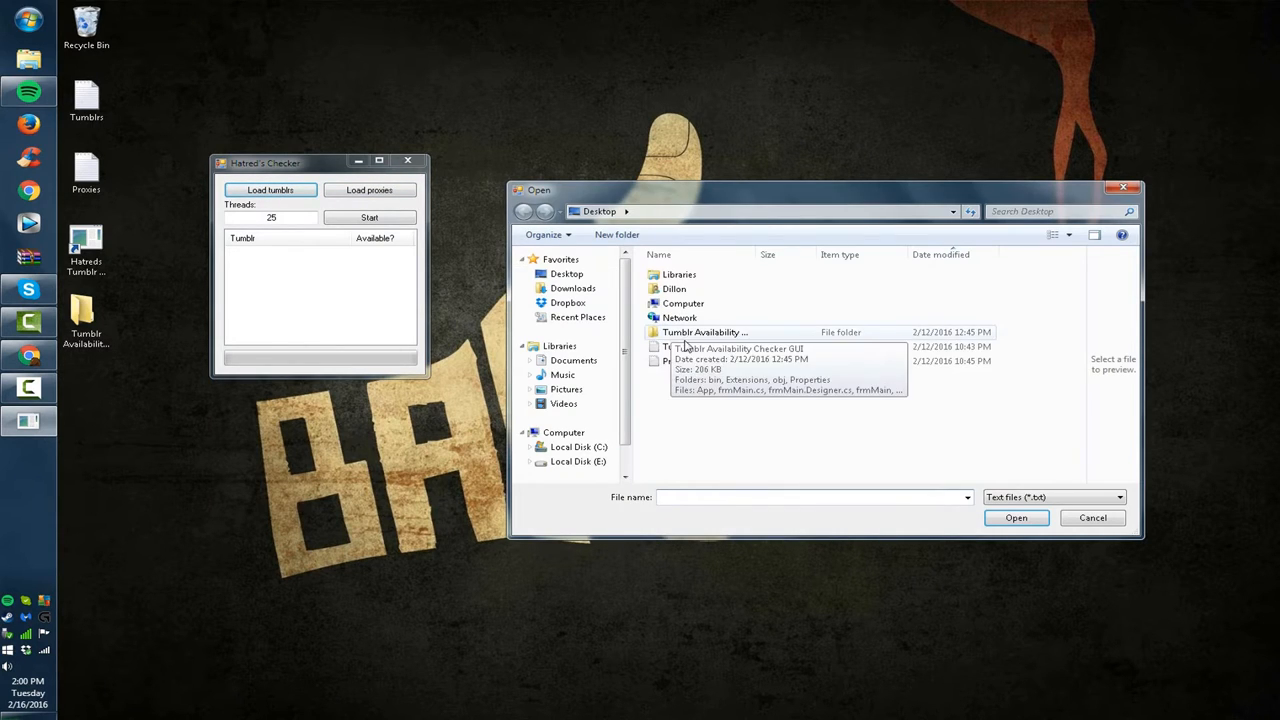
left_click(679, 346)
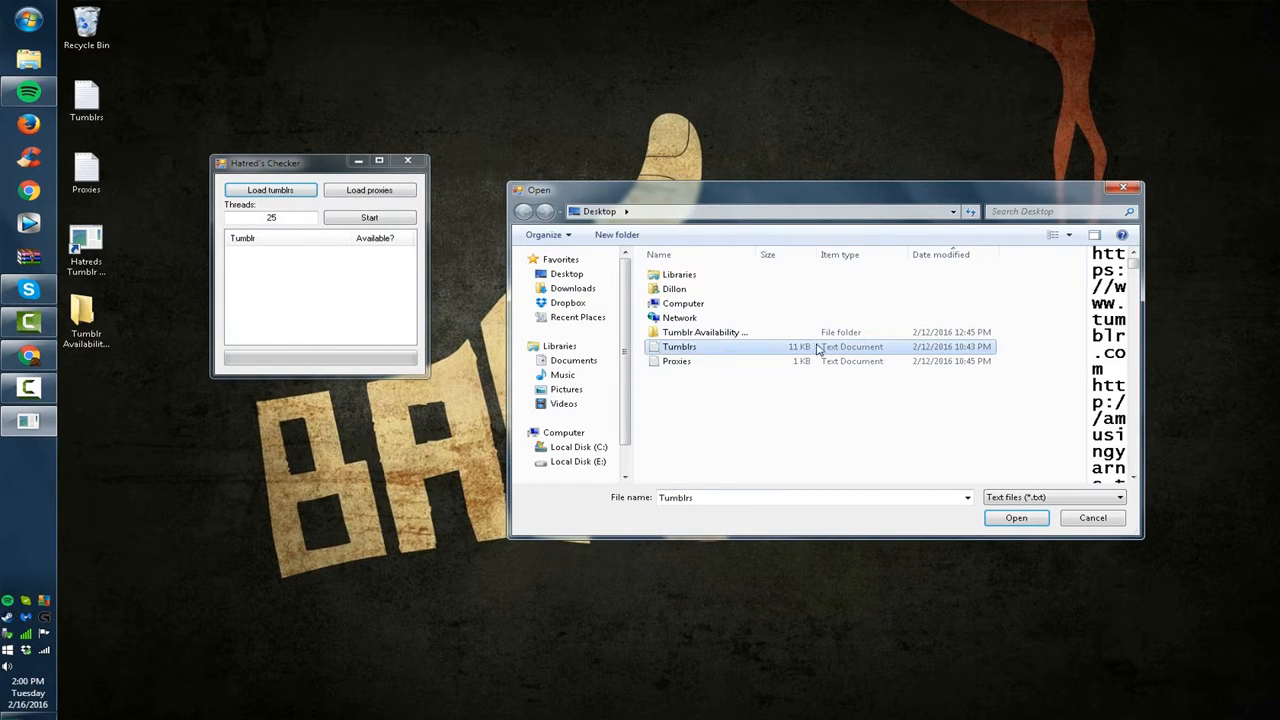
left_click(1015, 518)
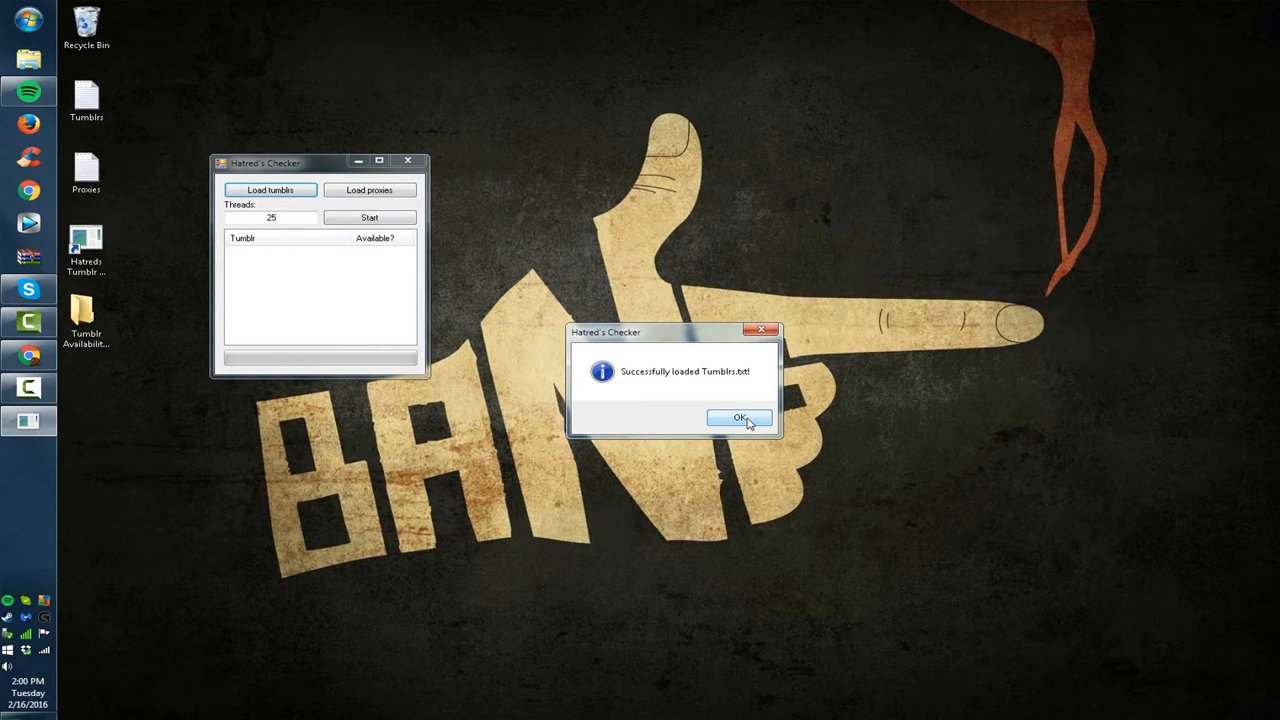
left_click(739, 417)
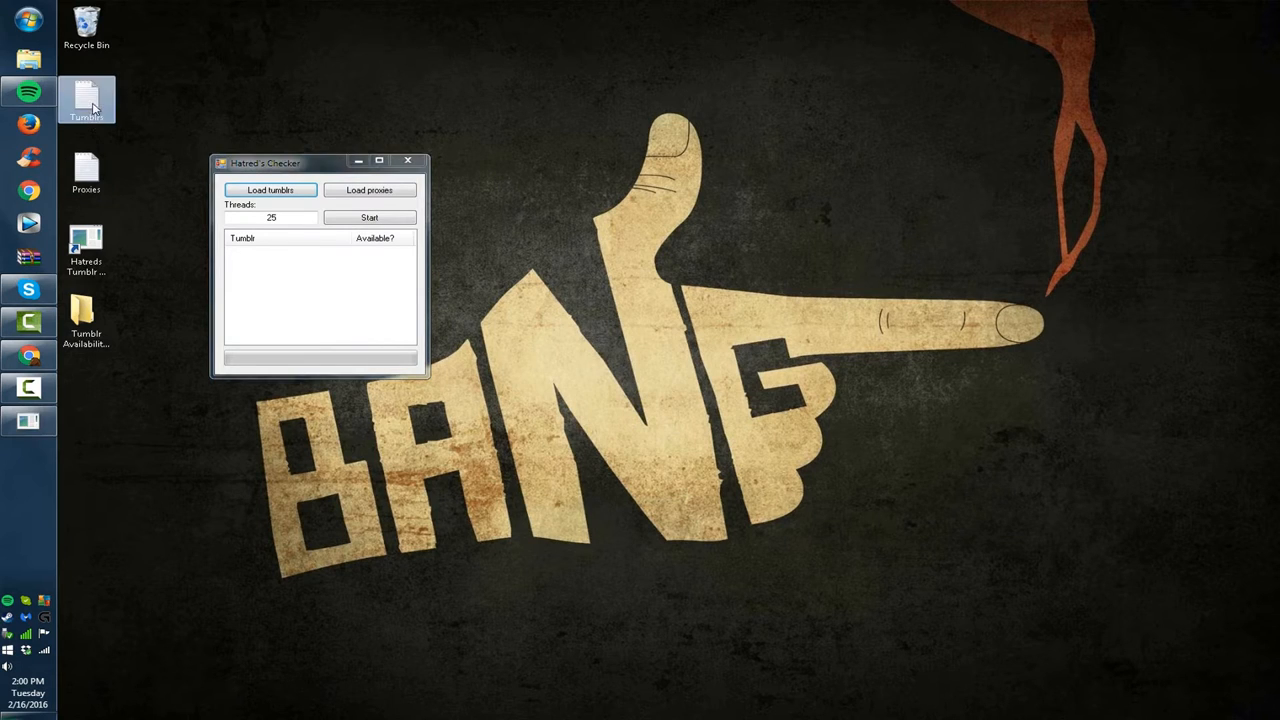
double_click(86, 99)
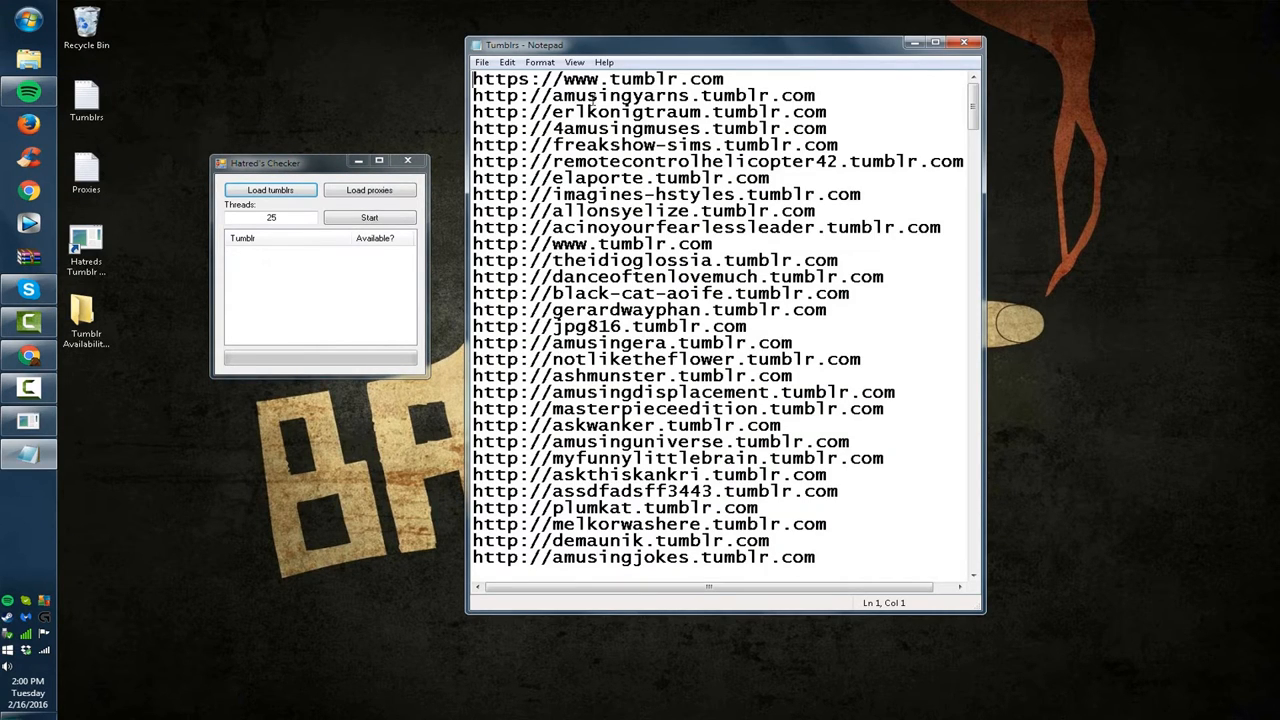
mouse_move(890, 86)
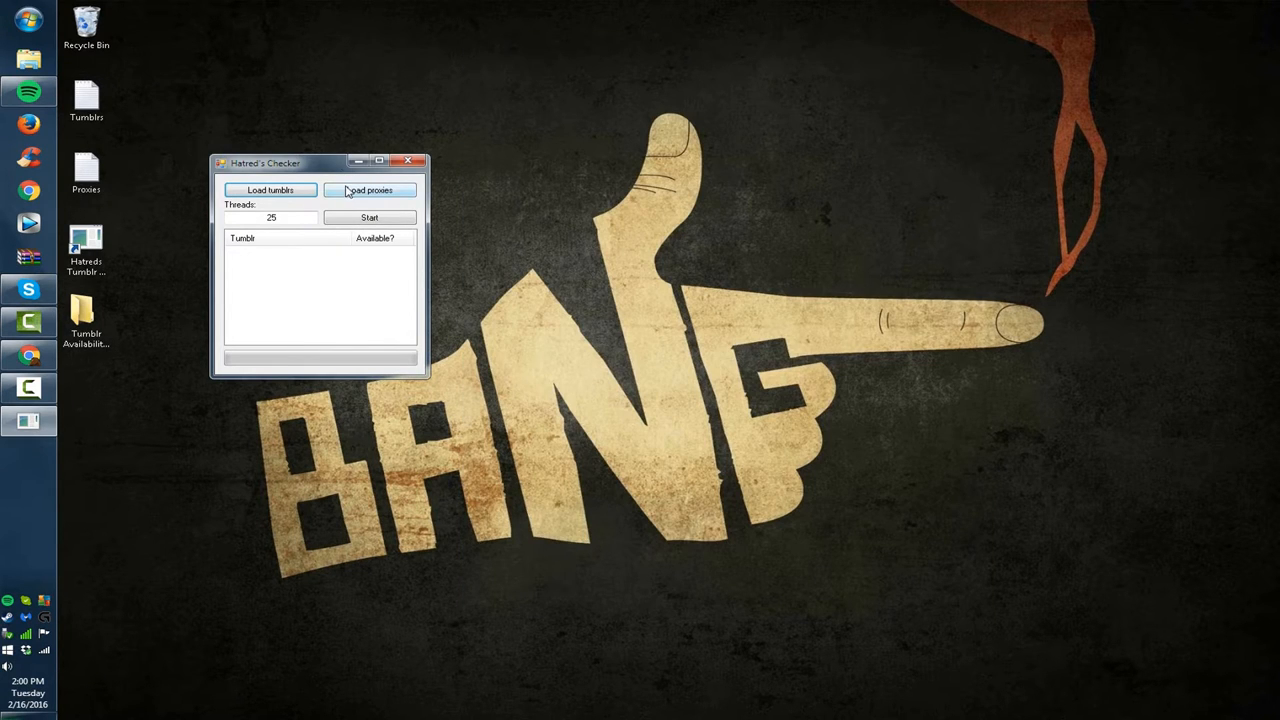
- Load Proxies.txt as the proxy list and dismiss the confirmation
left_click(369, 190)
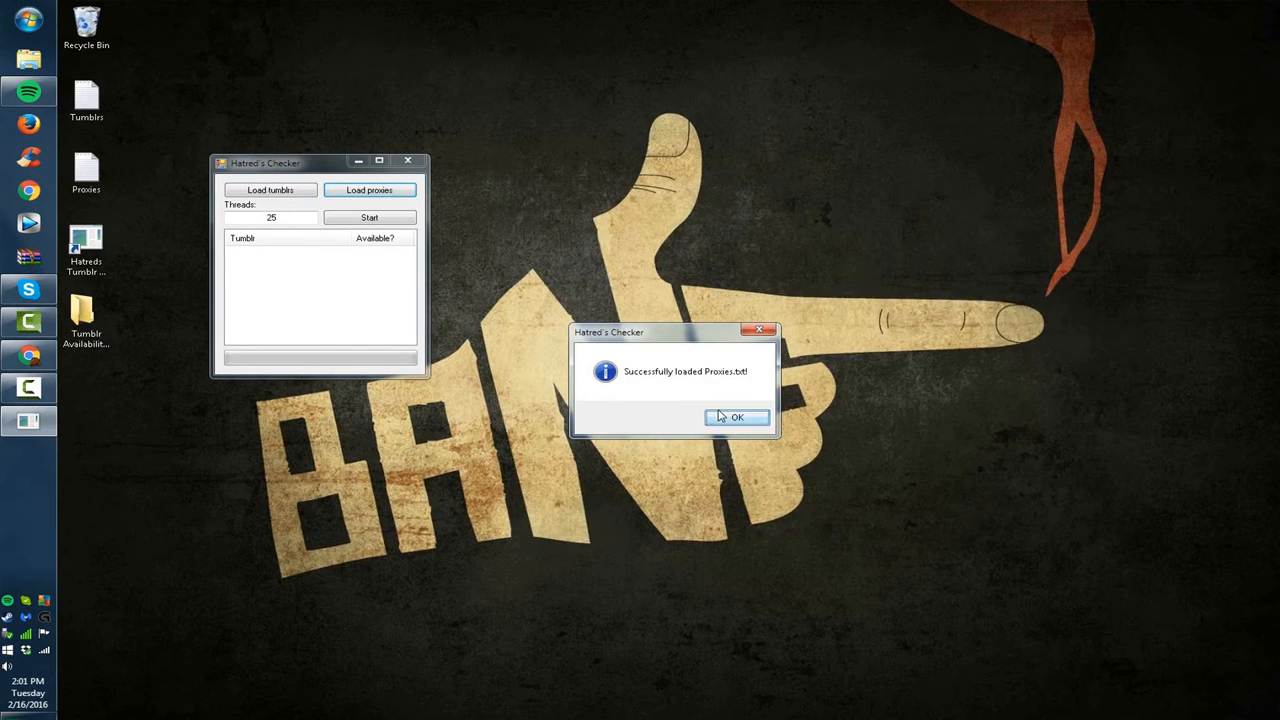
left_click(736, 417)
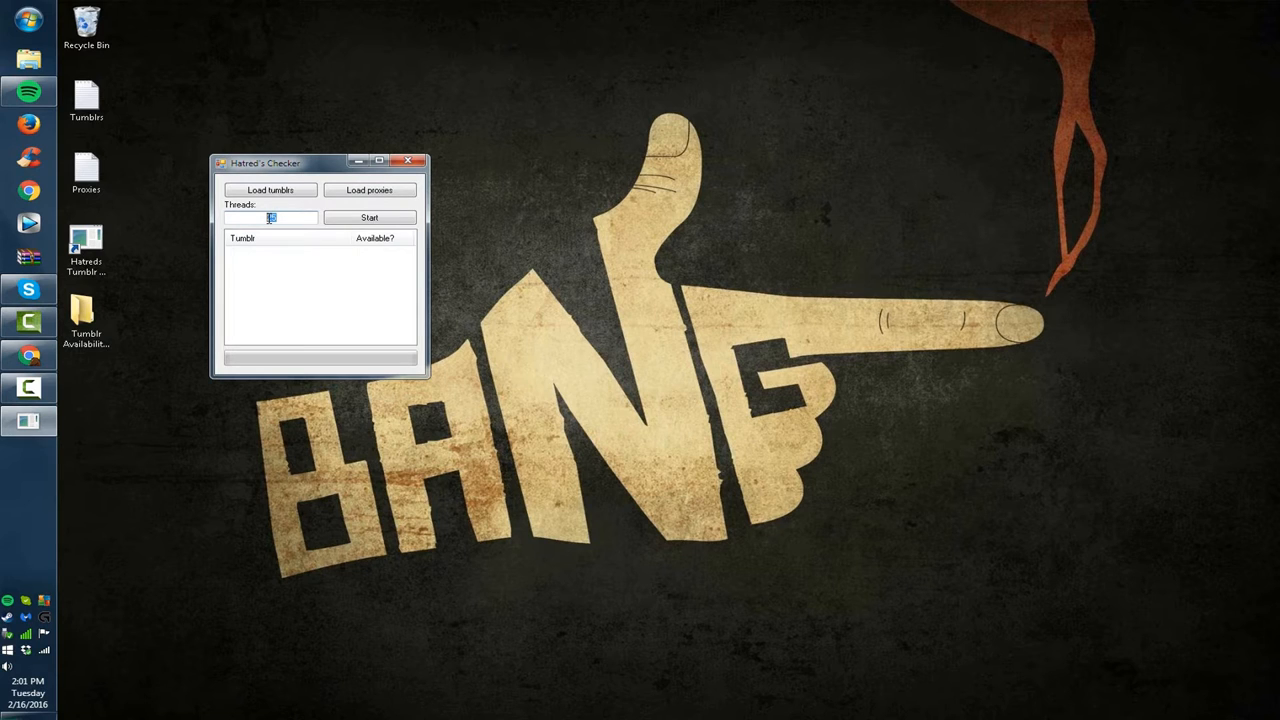
mouse_move(28, 355)
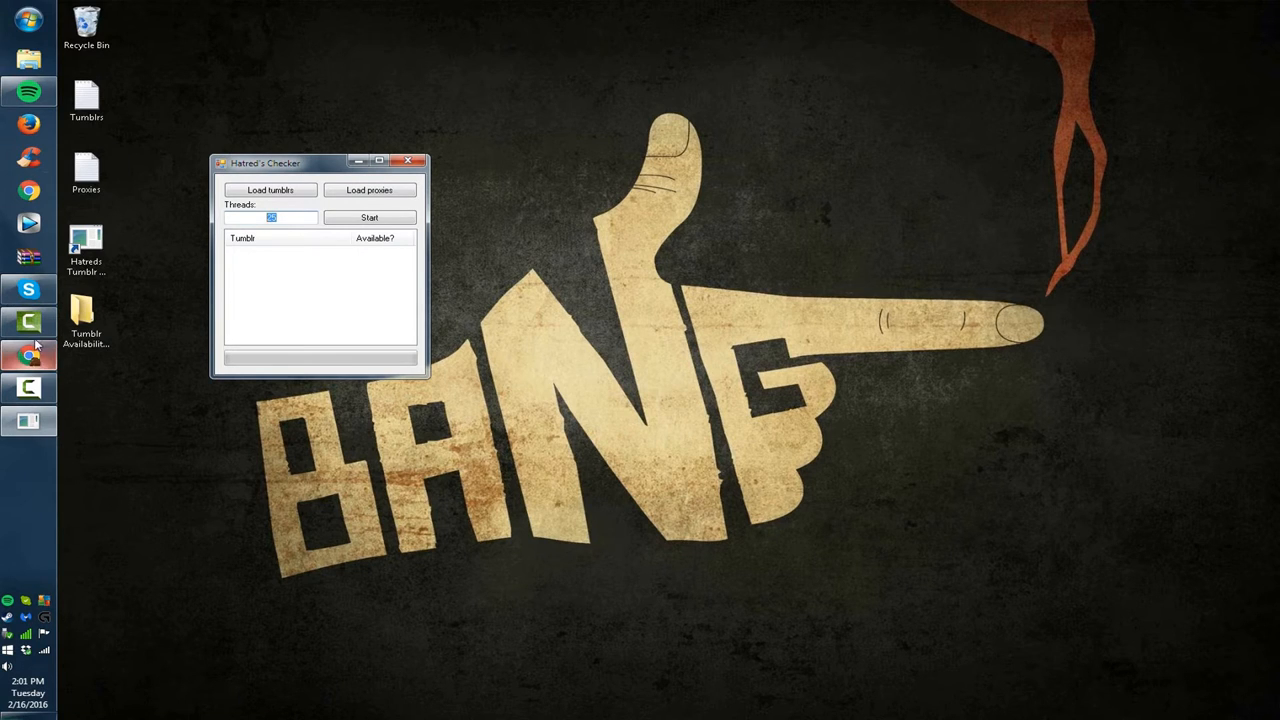
mouse_move(29, 357)
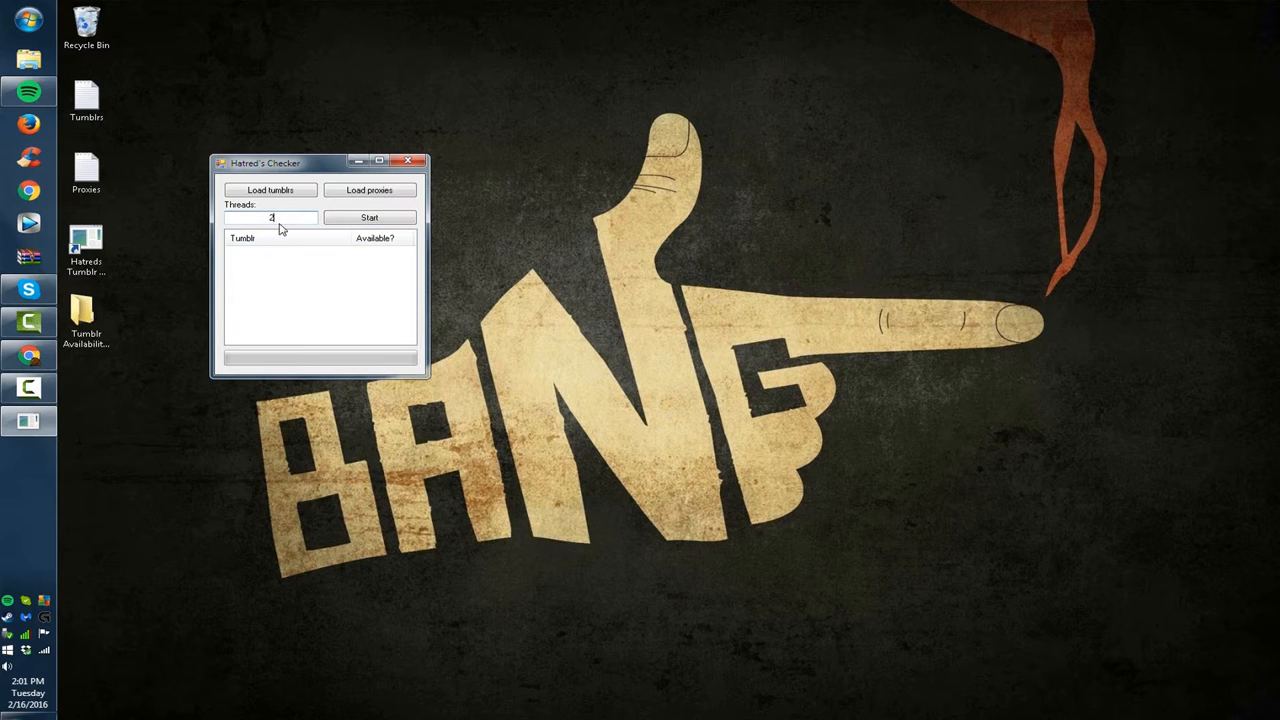
- Set the thread count to 50 and start the availability check
type("10")
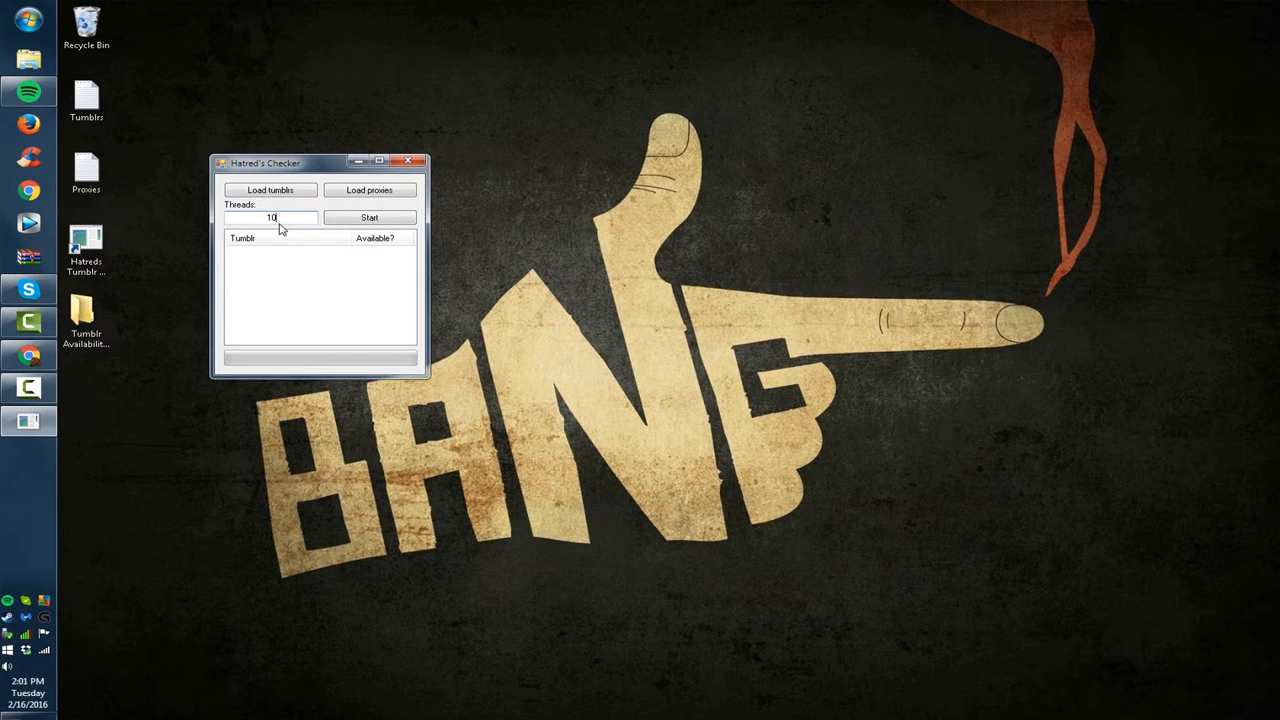
type("50")
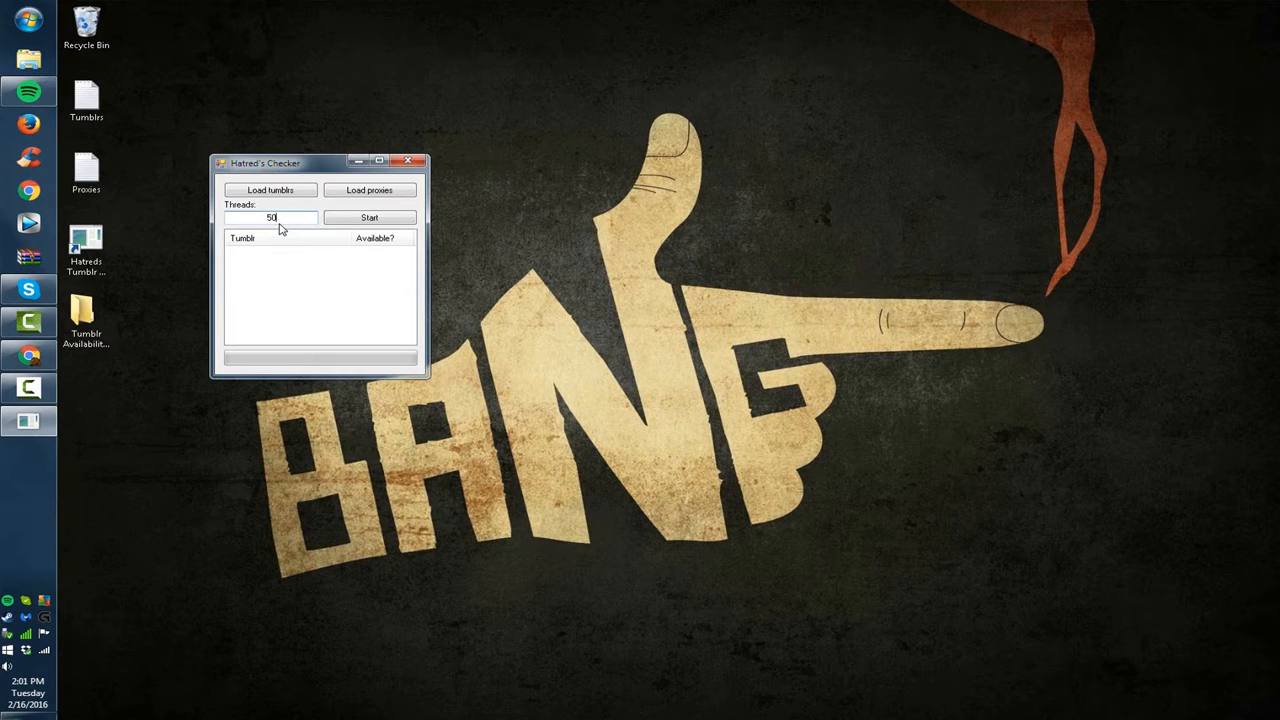
mouse_move(369, 218)
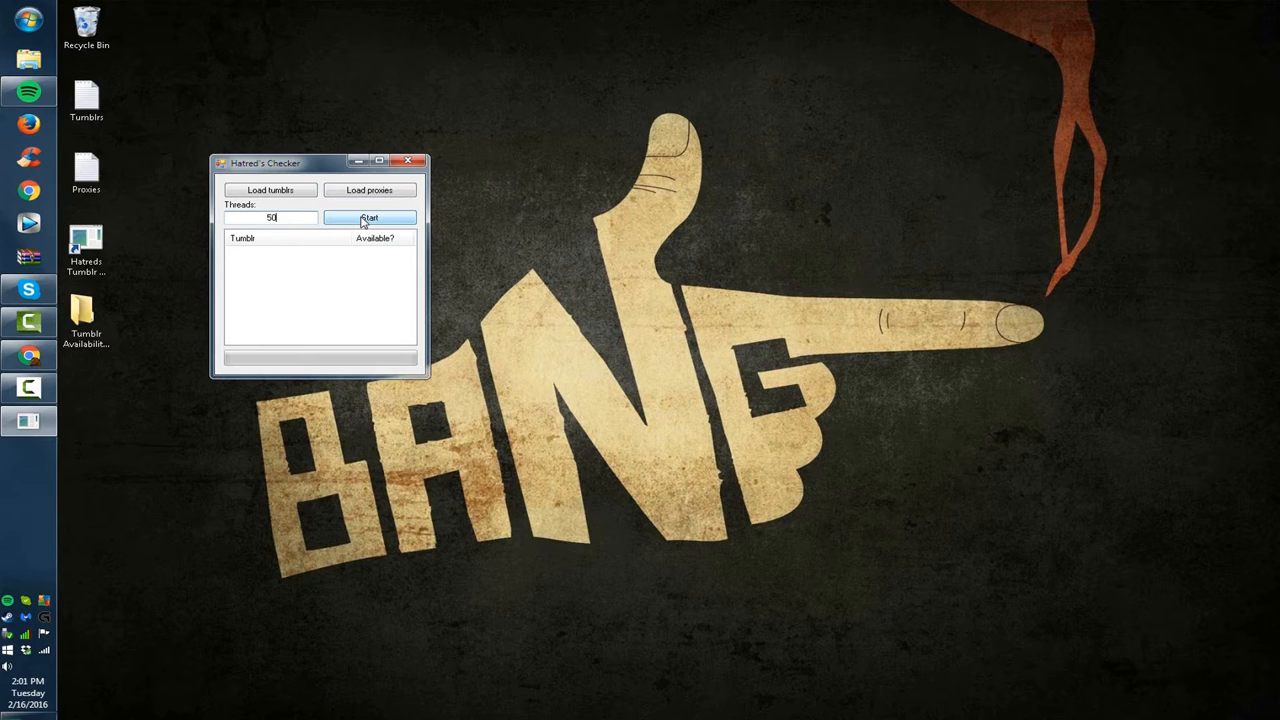
left_click(369, 218)
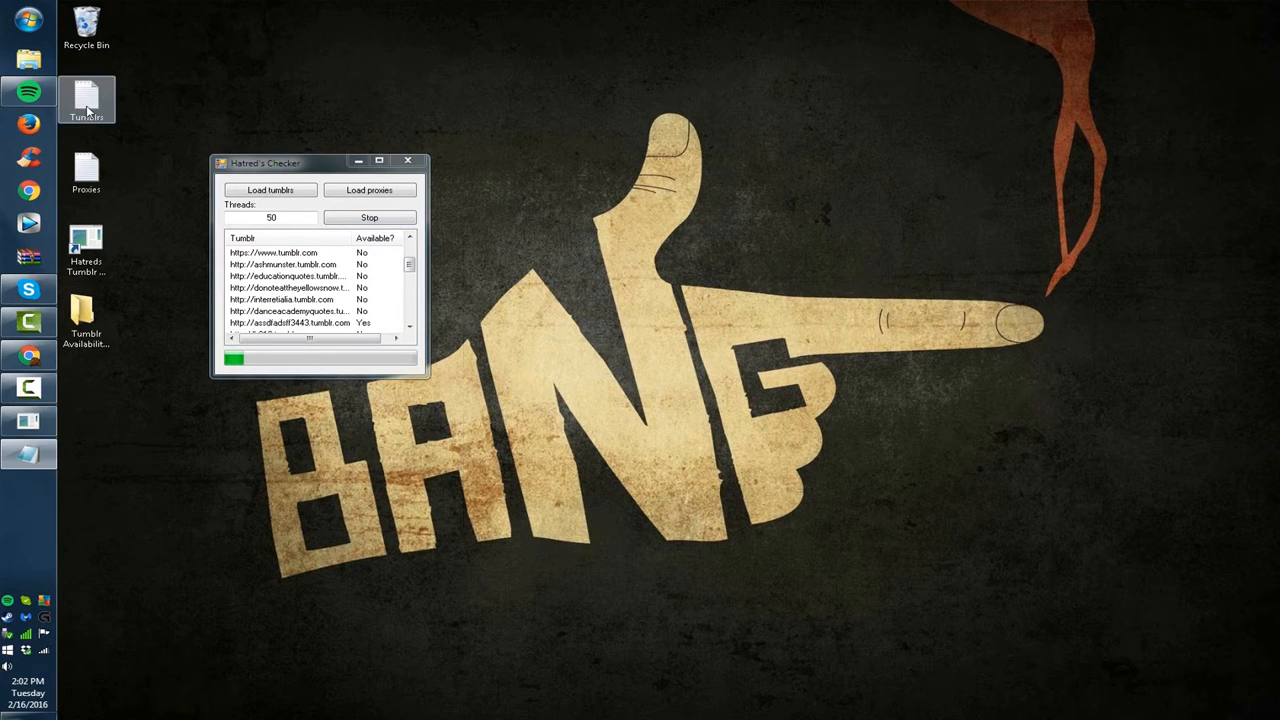
- Open Tumblrs.txt in Notepad and scroll through the blog list
double_click(86, 99)
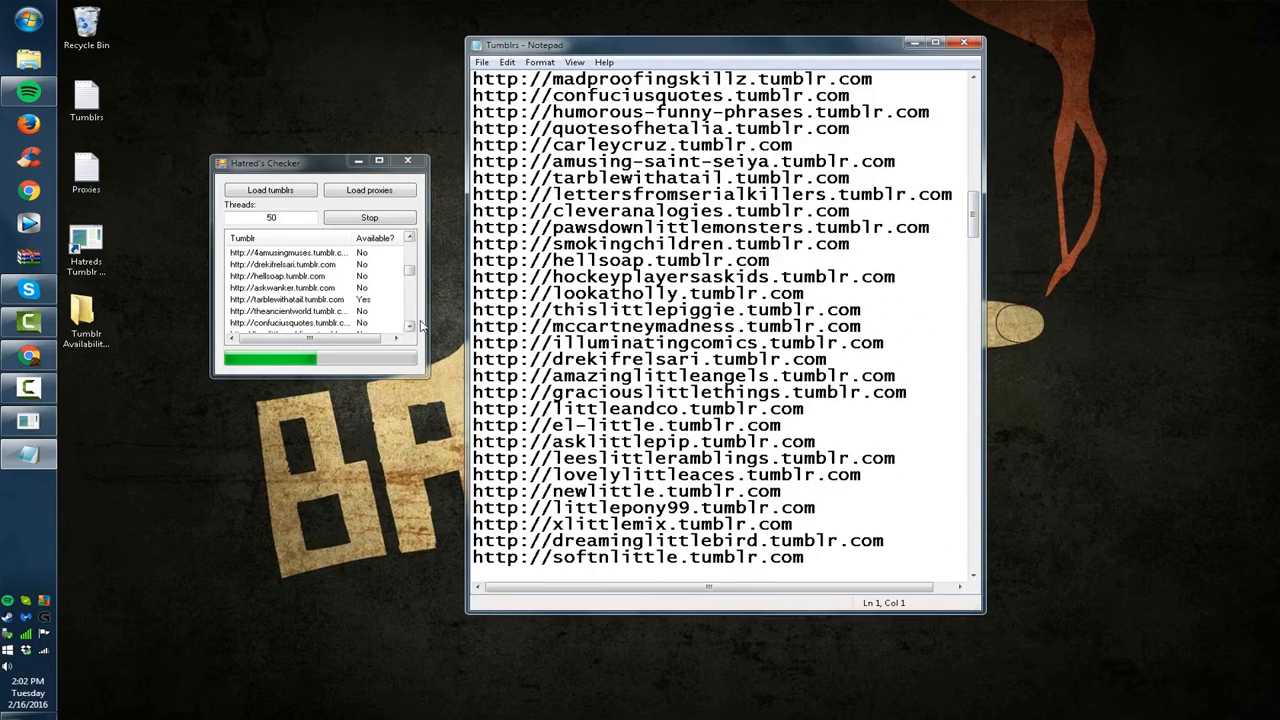
scroll("down", 3)
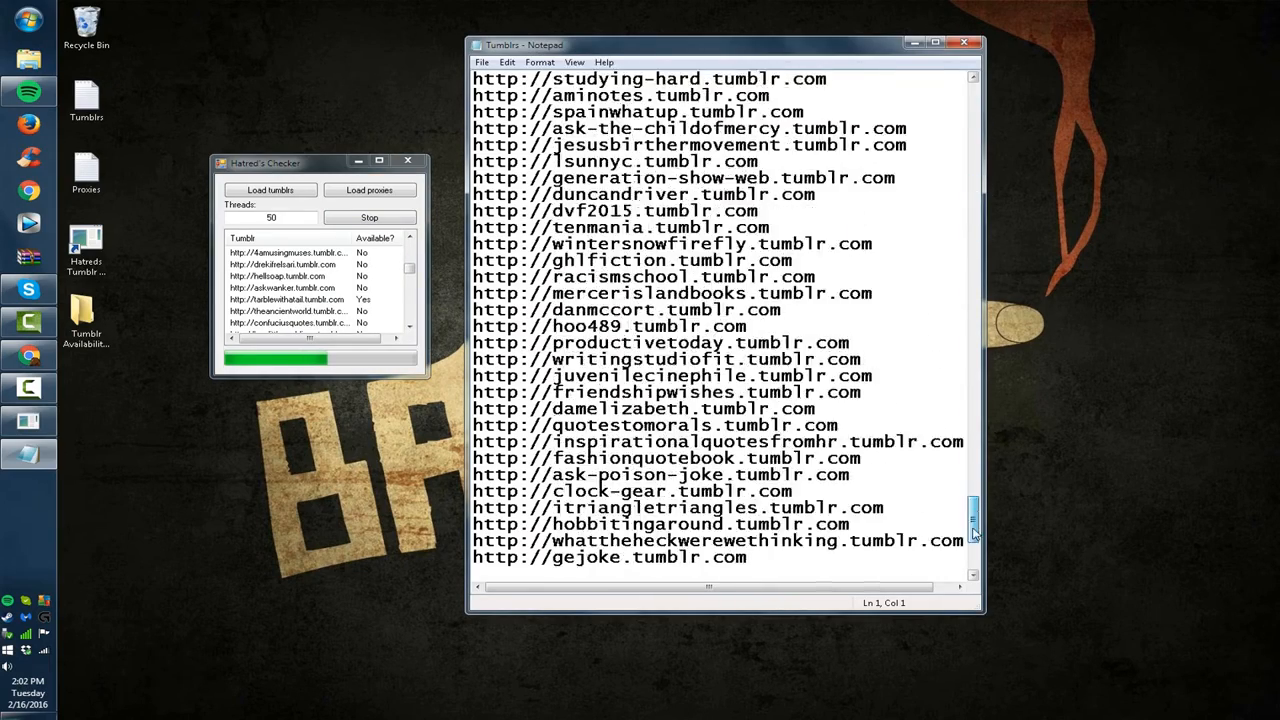
scroll("up", 3)
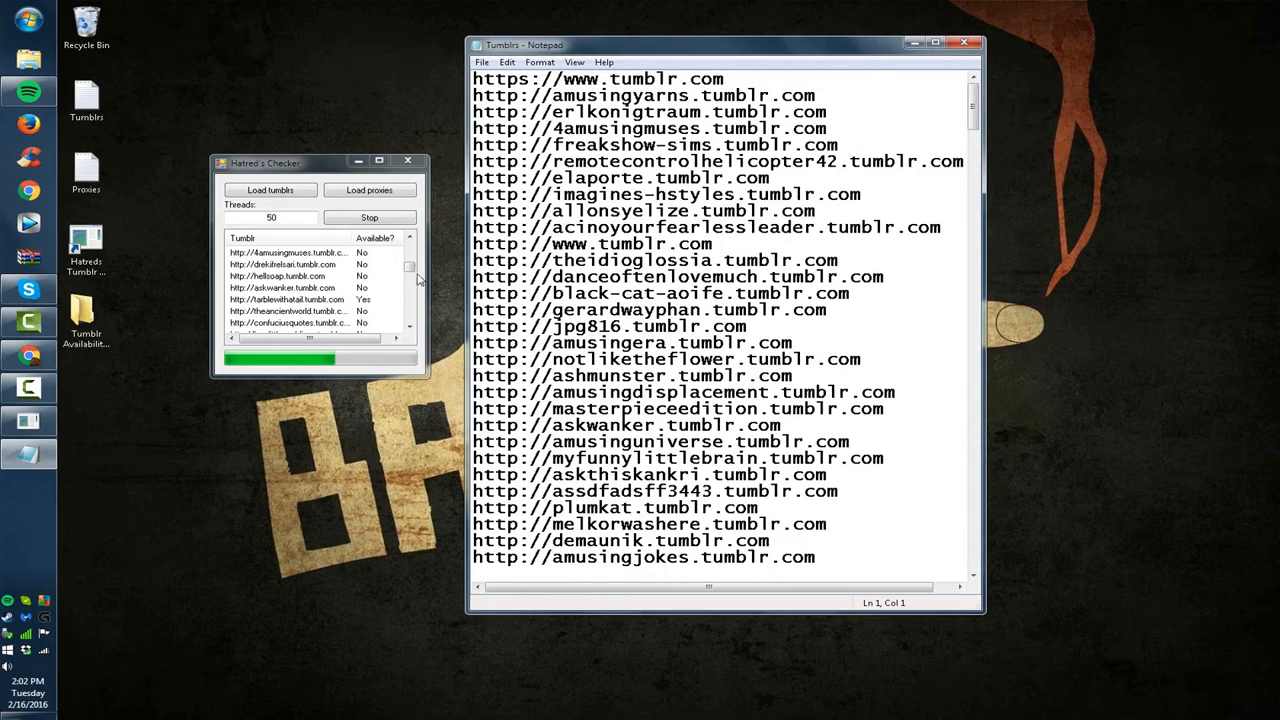
scroll("down", 3)
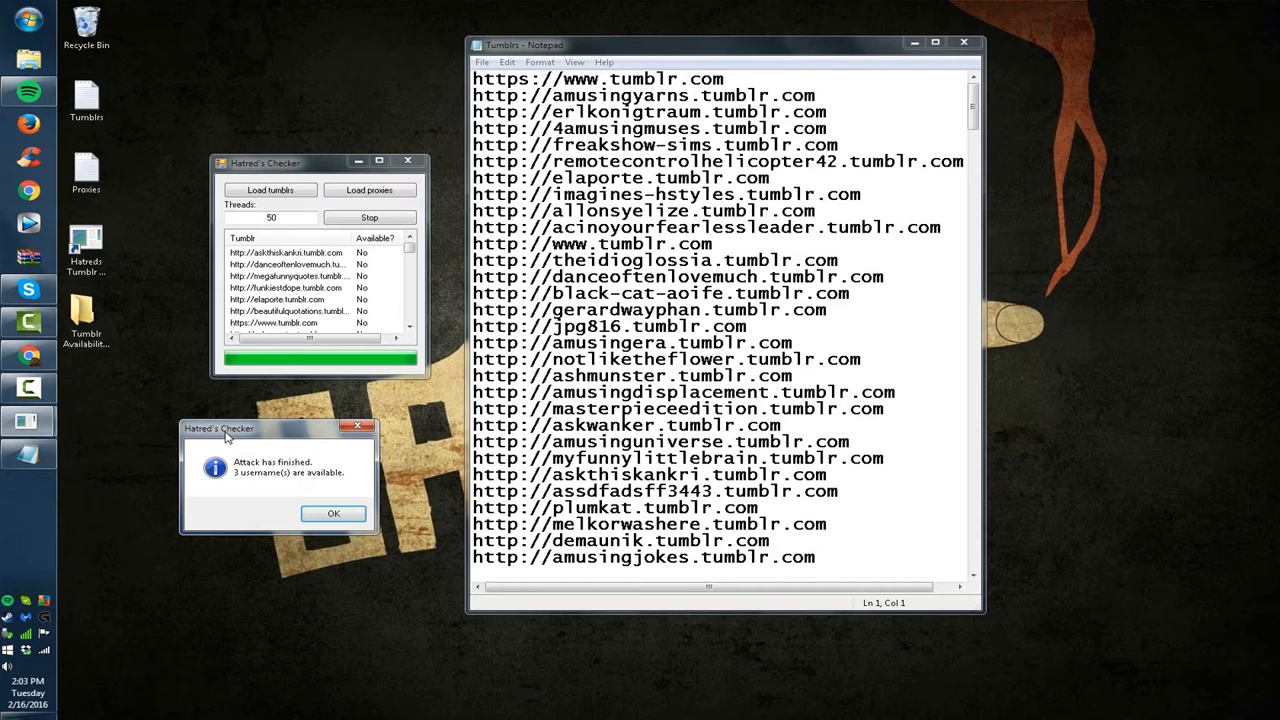
mouse_move(256, 435)
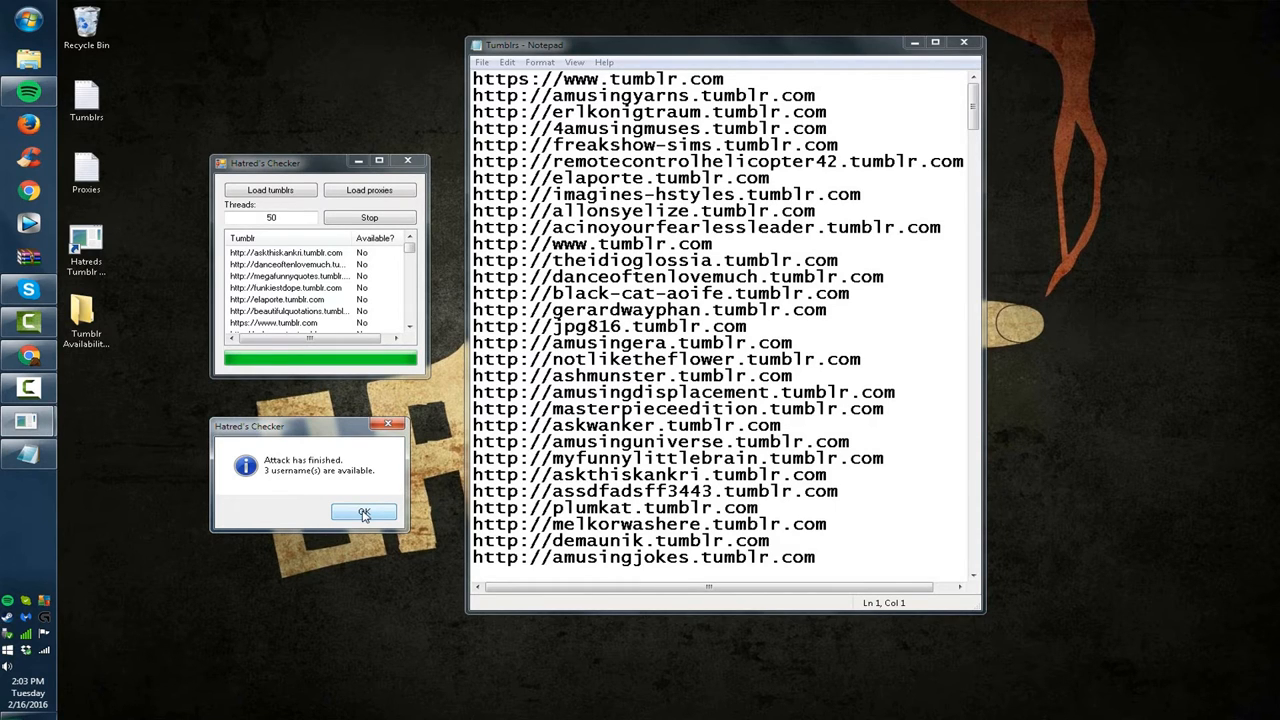
- Close the Tumblrs Notepad window once the scan reports 3 available usernames
left_click(409, 300)
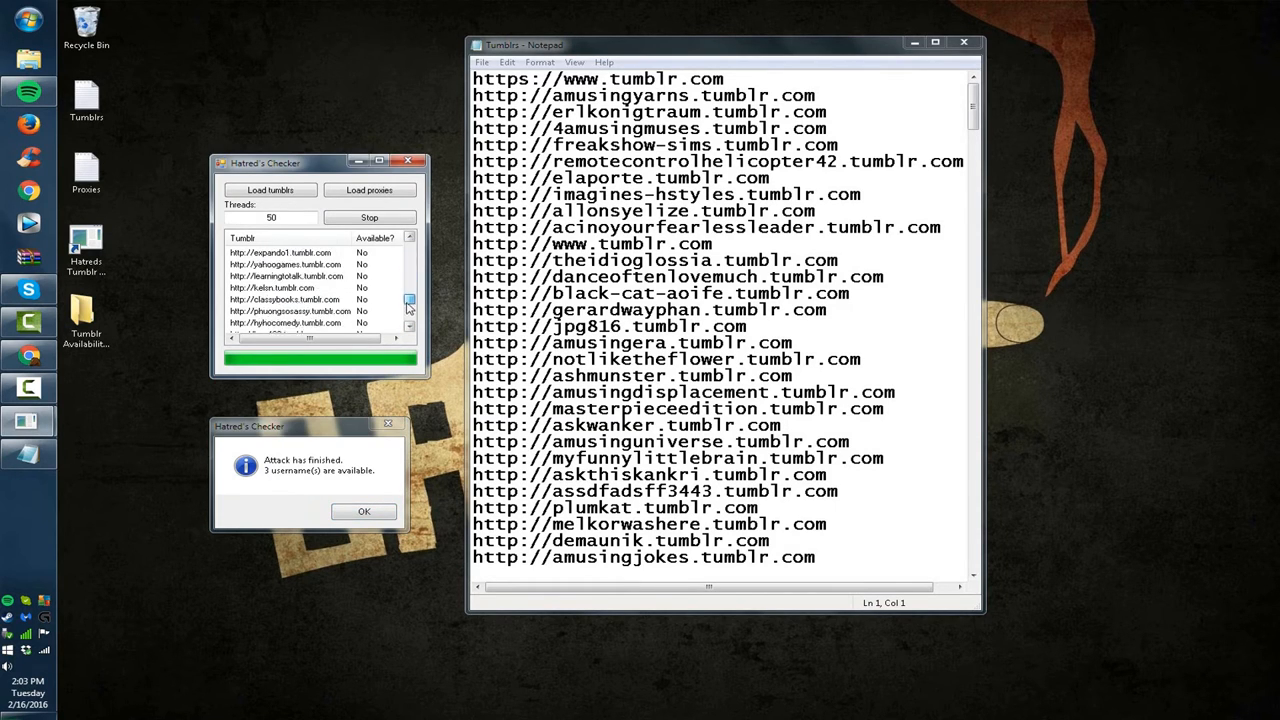
left_click(408, 300)
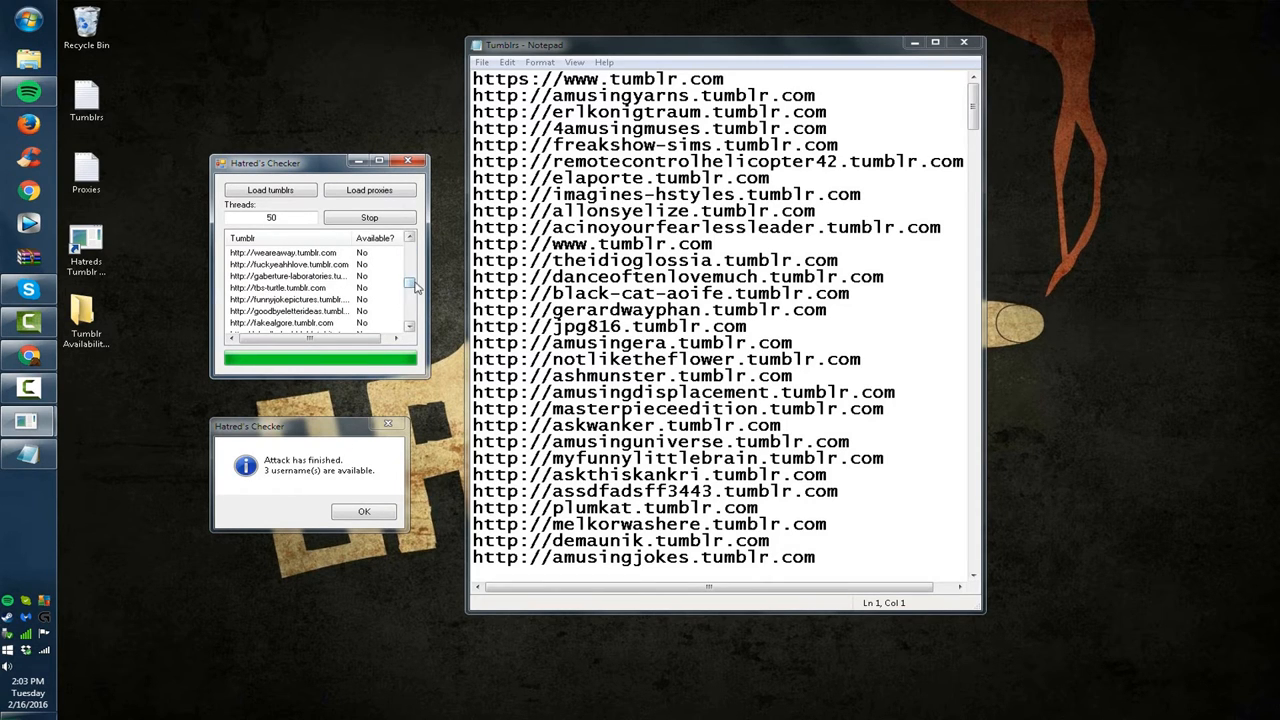
left_click(409, 304)
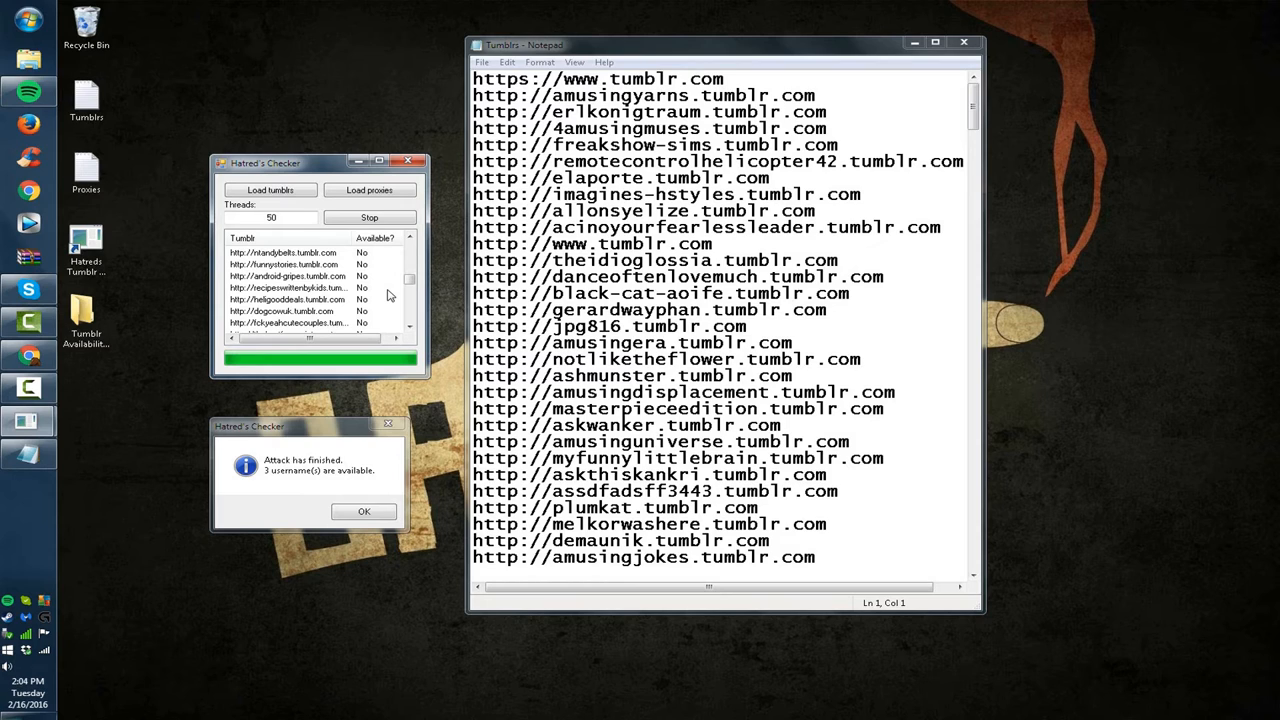
mouse_move(407, 289)
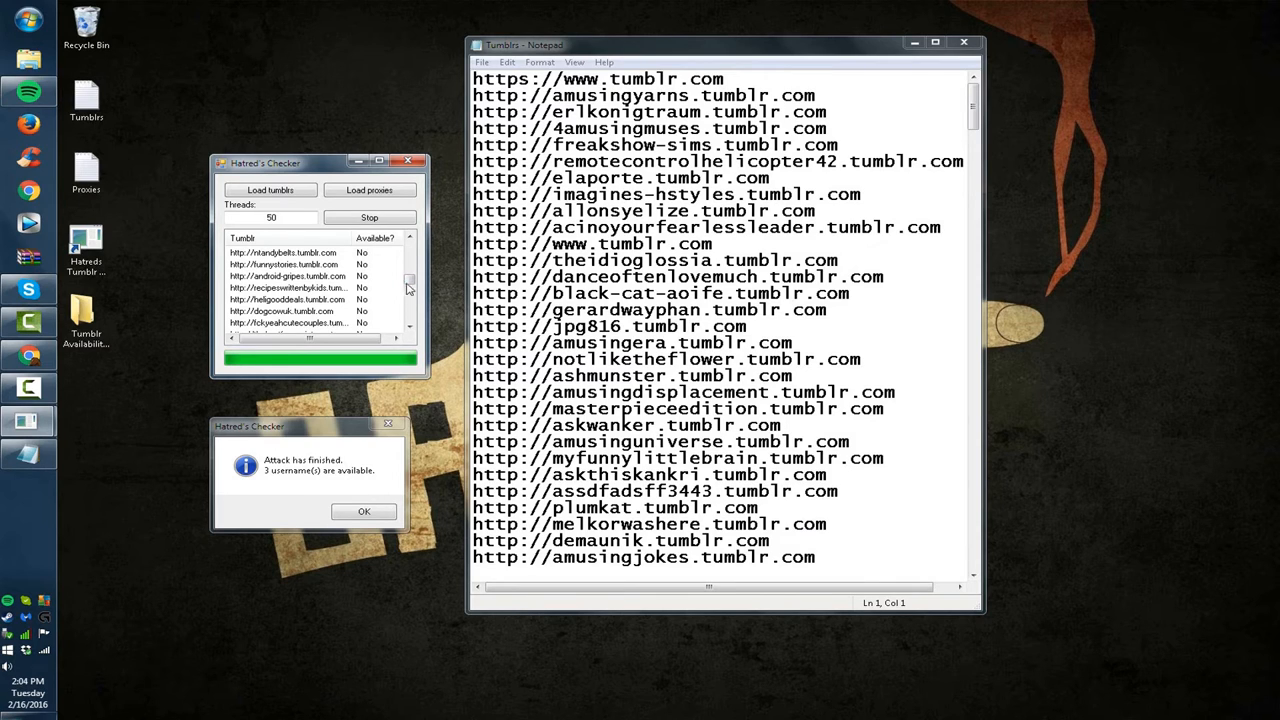
mouse_move(373, 289)
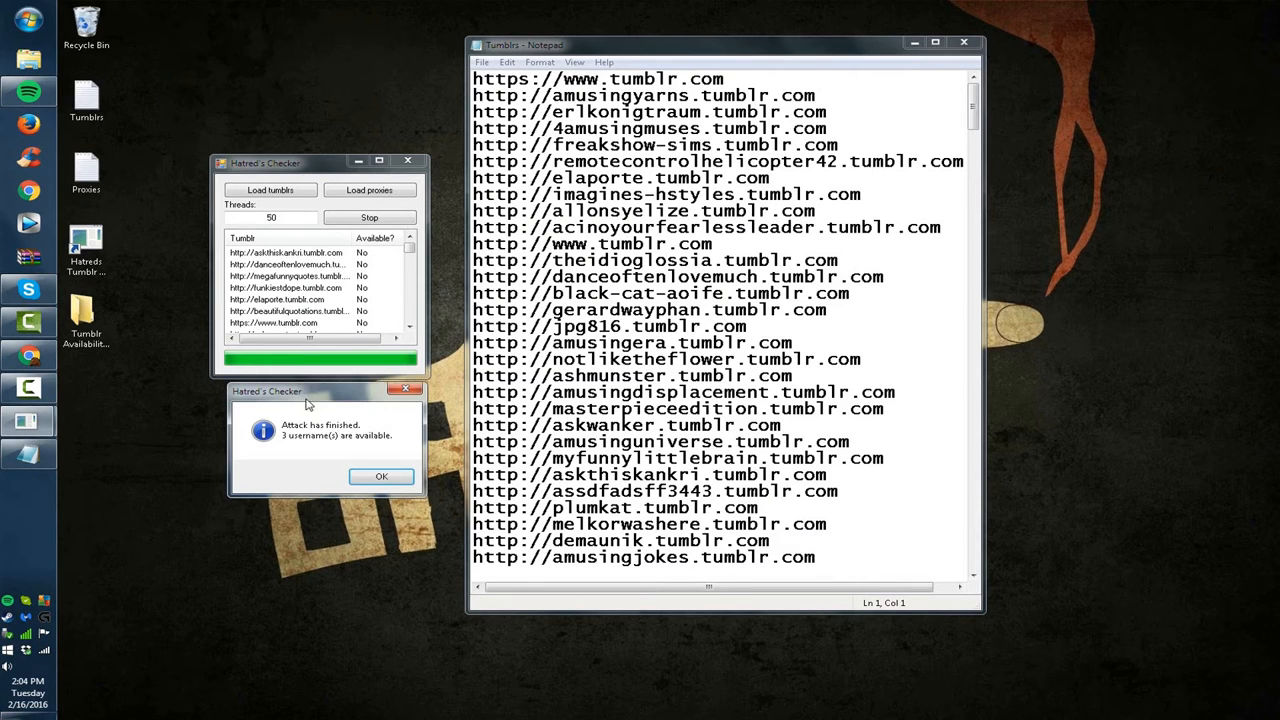
mouse_move(310, 441)
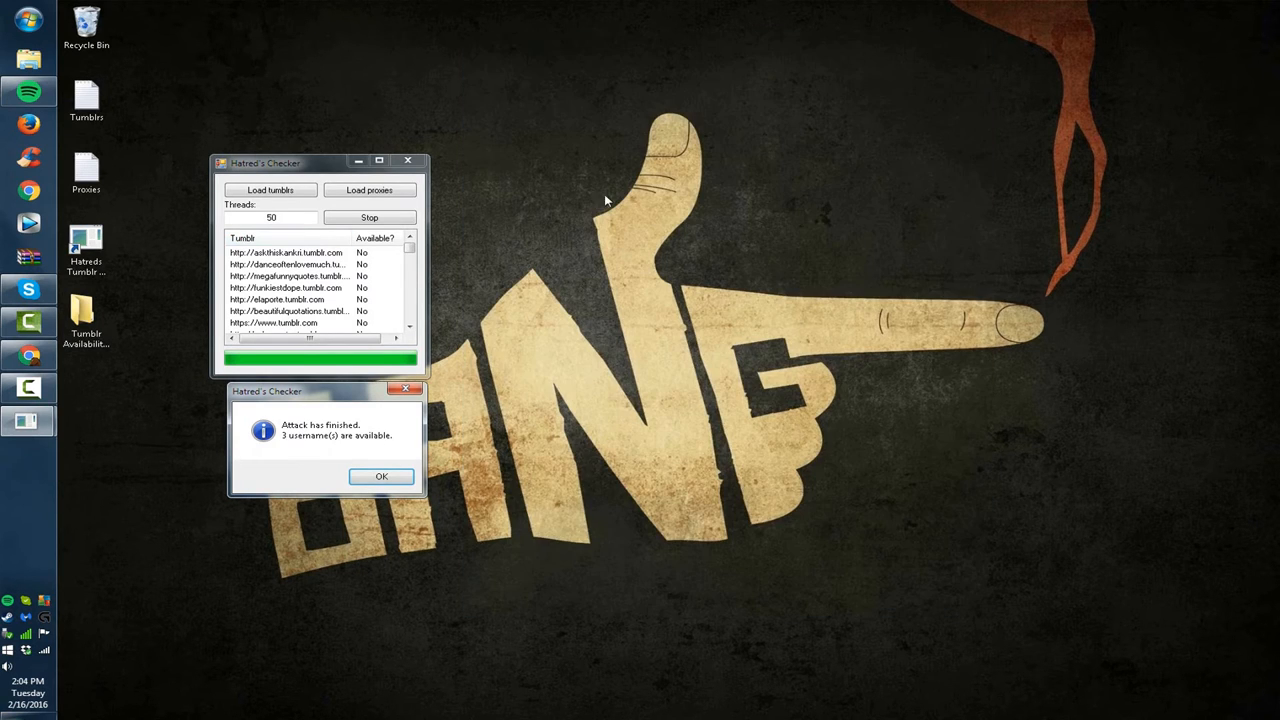
mouse_move(217, 468)
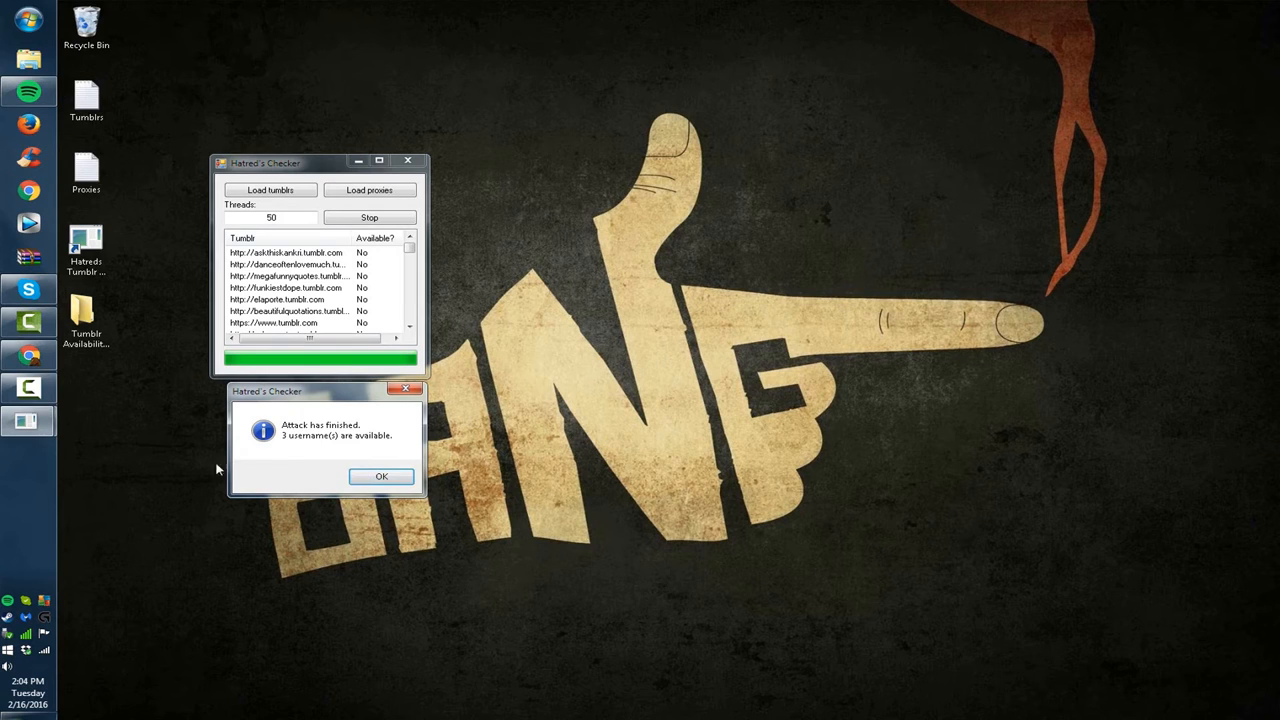
mouse_move(15, 213)
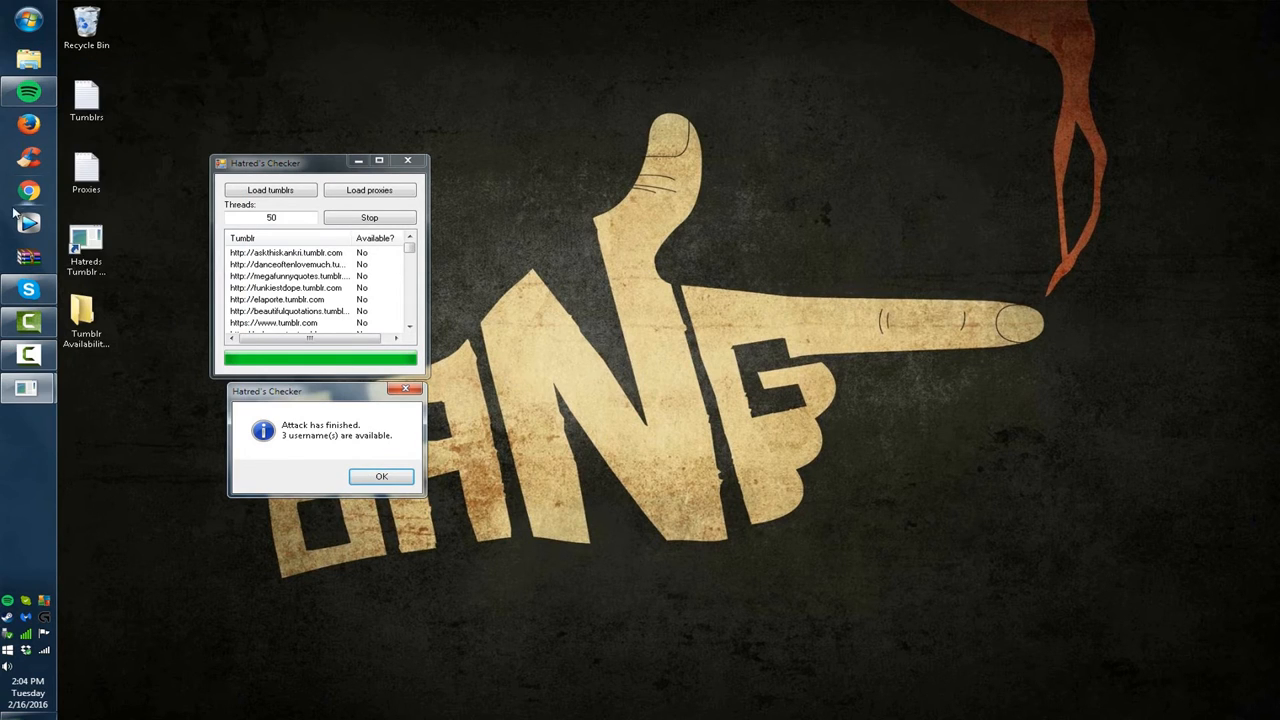
- Dismiss the 'Attack has finished' notice and open the Tumblr login page in Chrome
left_click(381, 476)
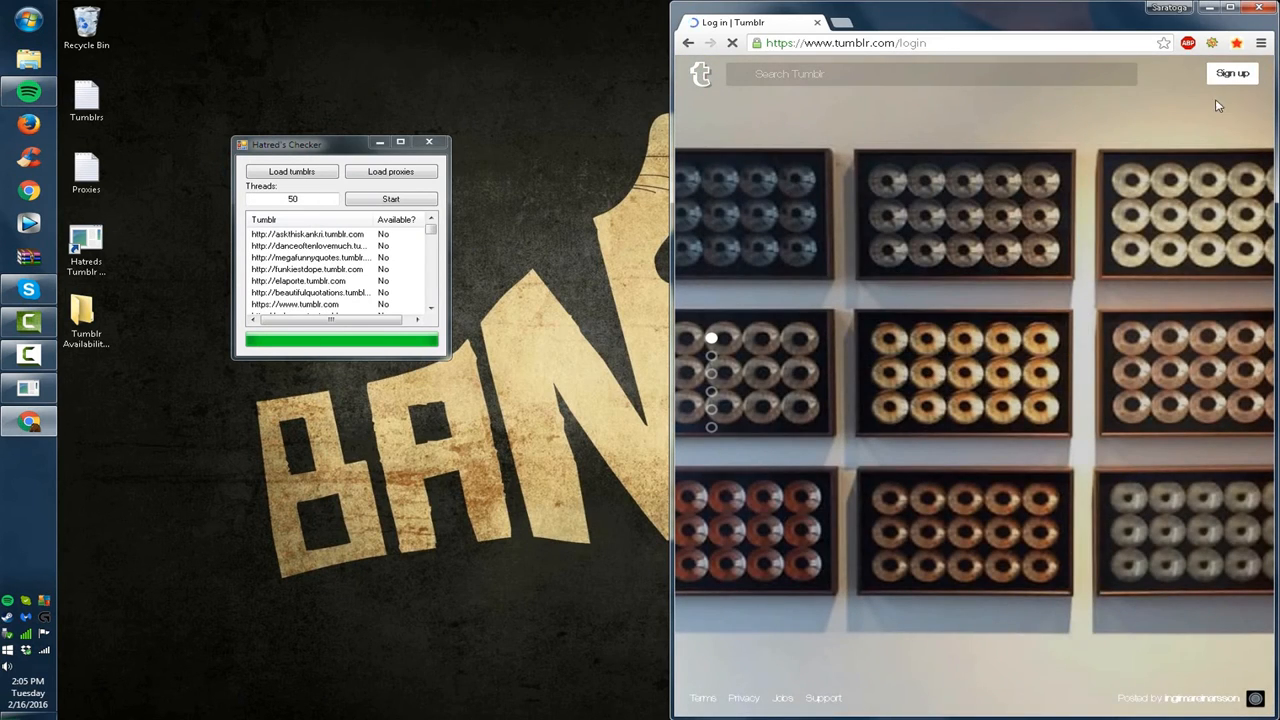
left_click(1232, 73)
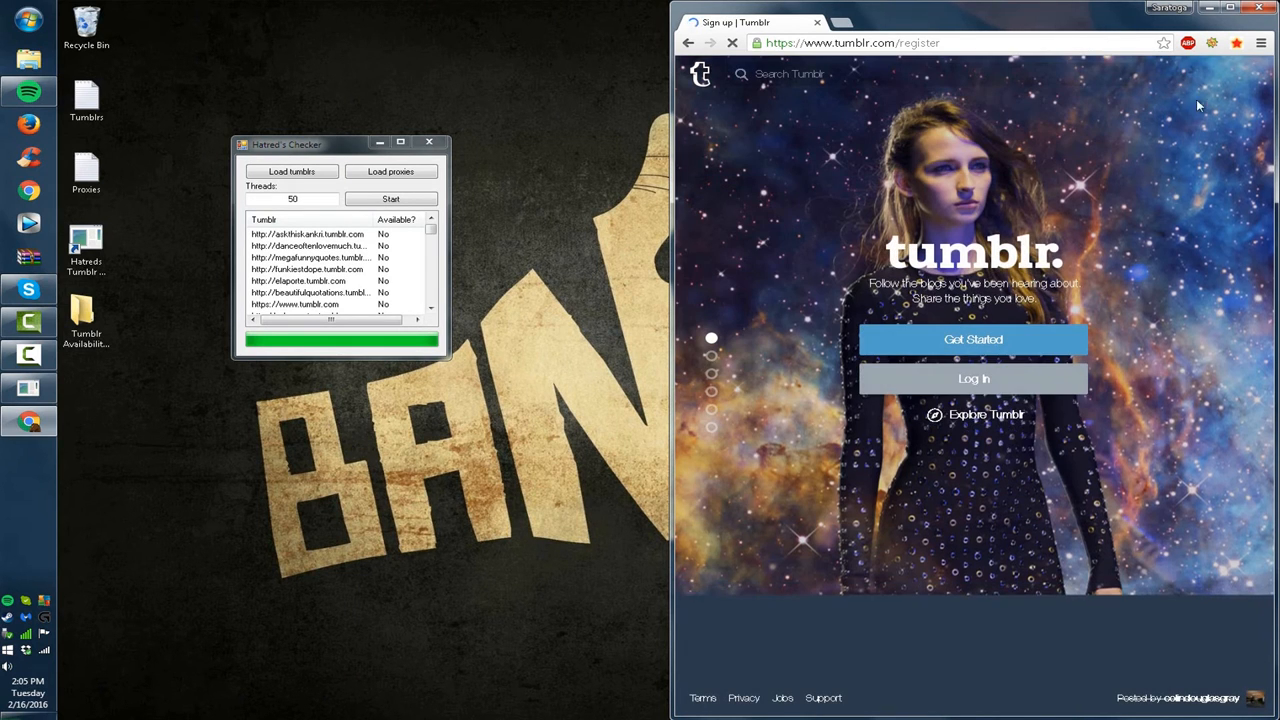
left_click(972, 339)
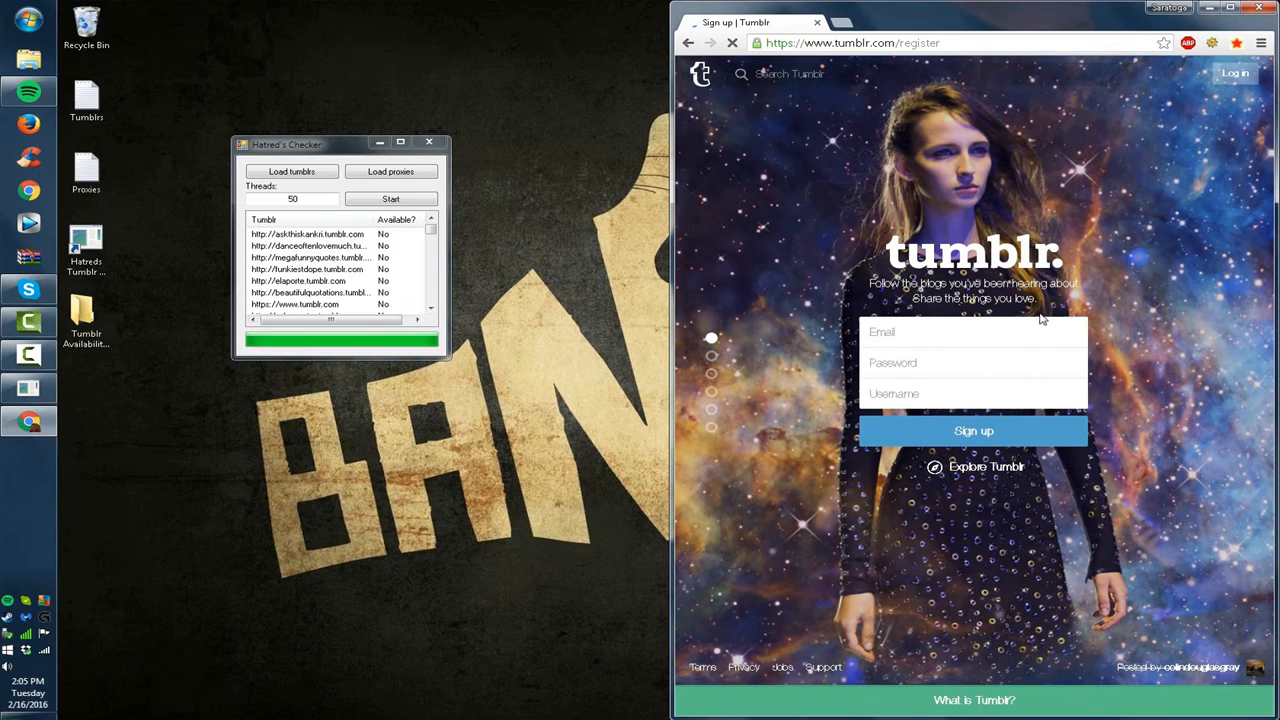
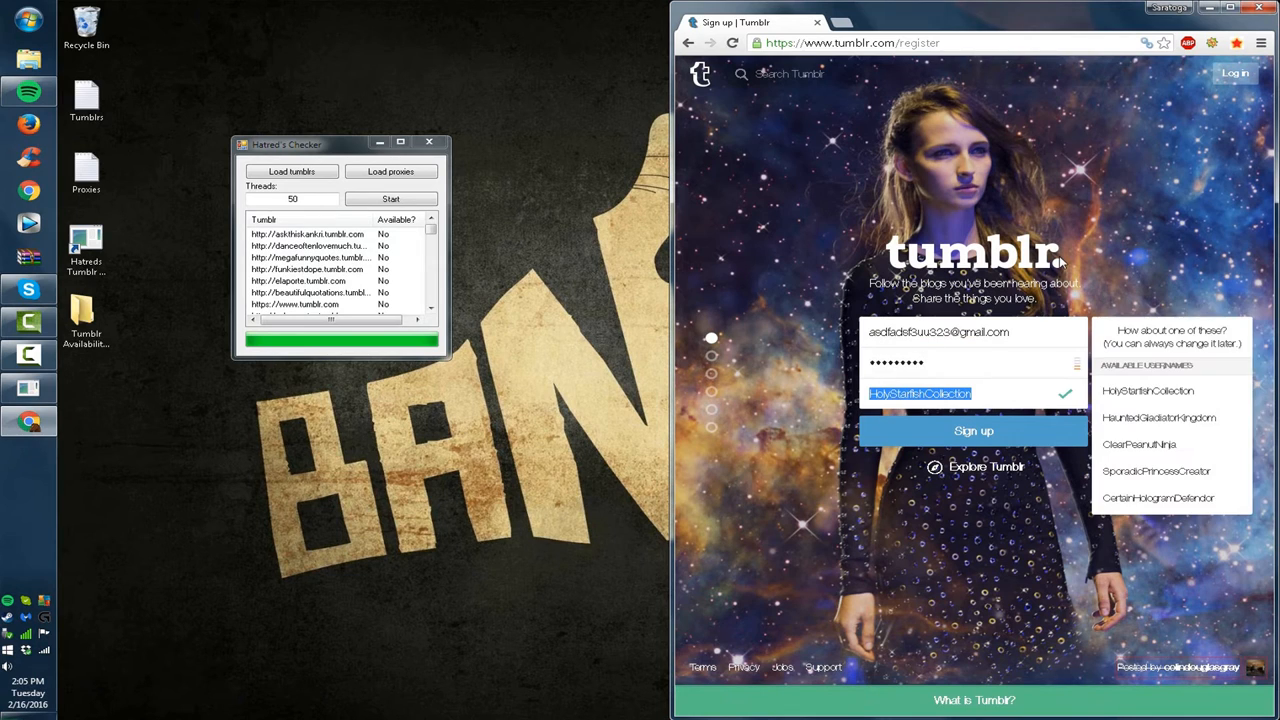
mouse_move(360, 260)
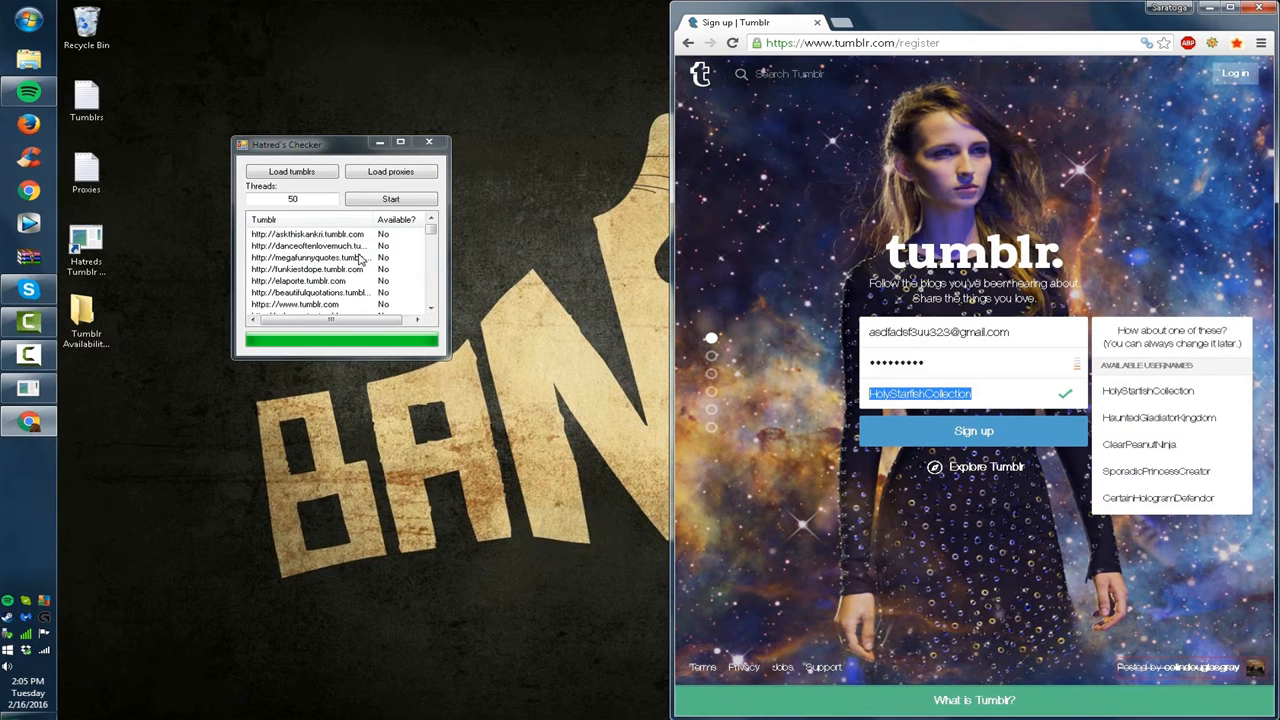
mouse_move(432, 222)
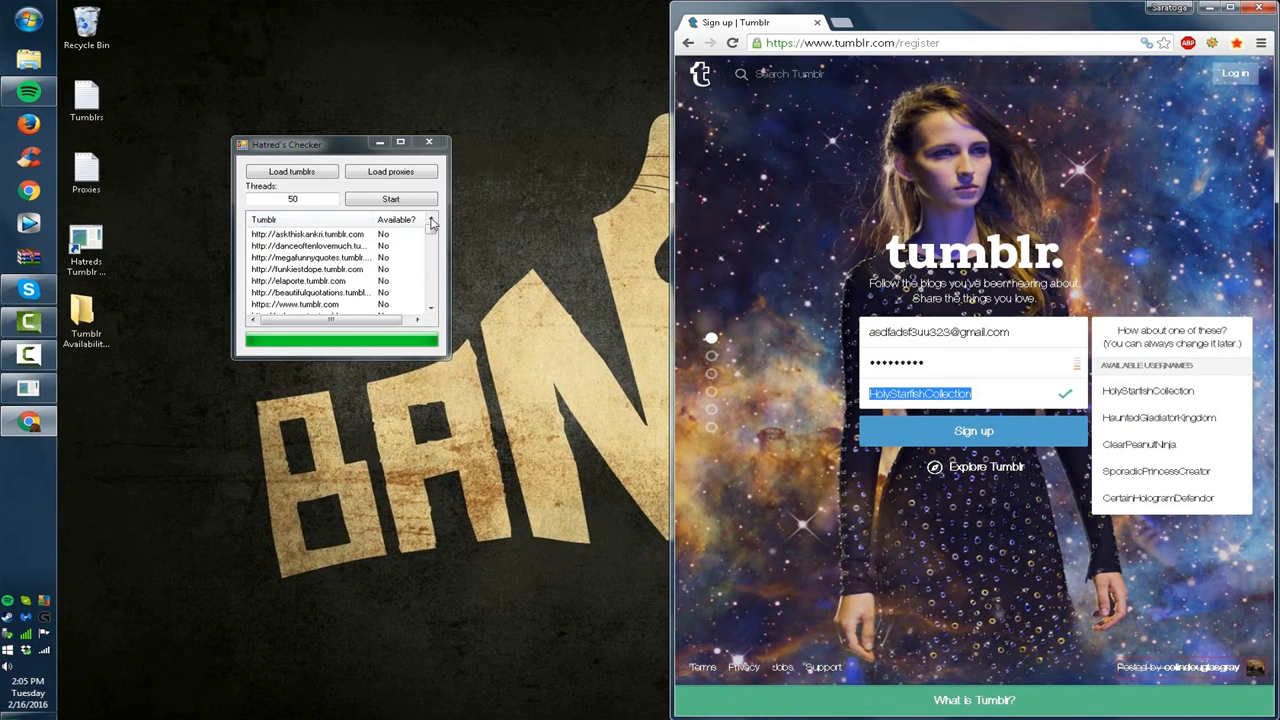
right_click(310, 269)
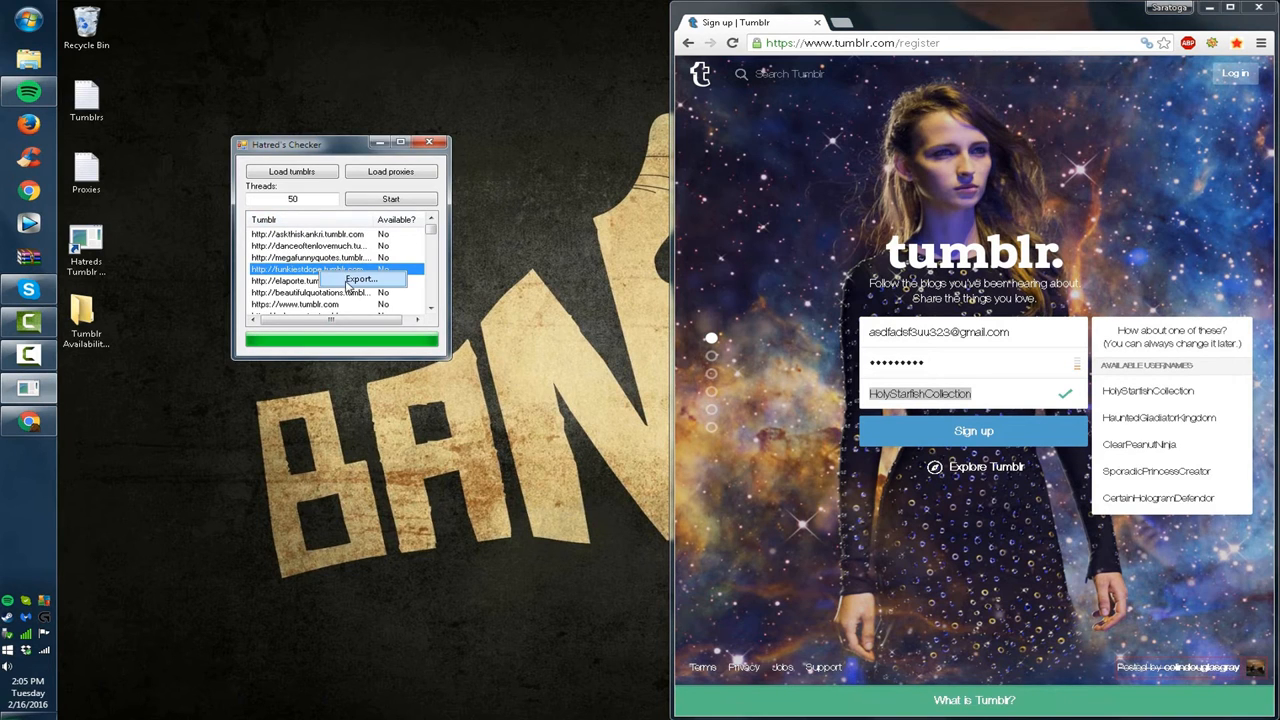
- Export the checker's results to a text file named available
left_click(360, 279)
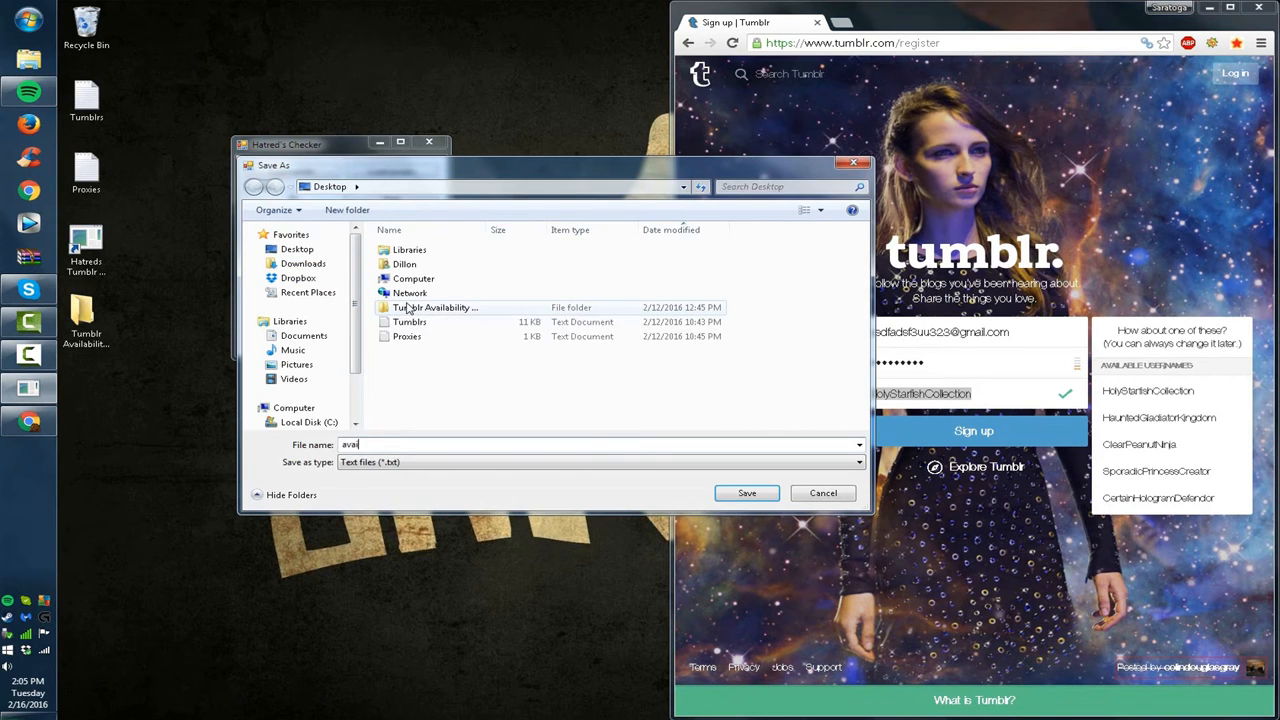
left_click(746, 492)
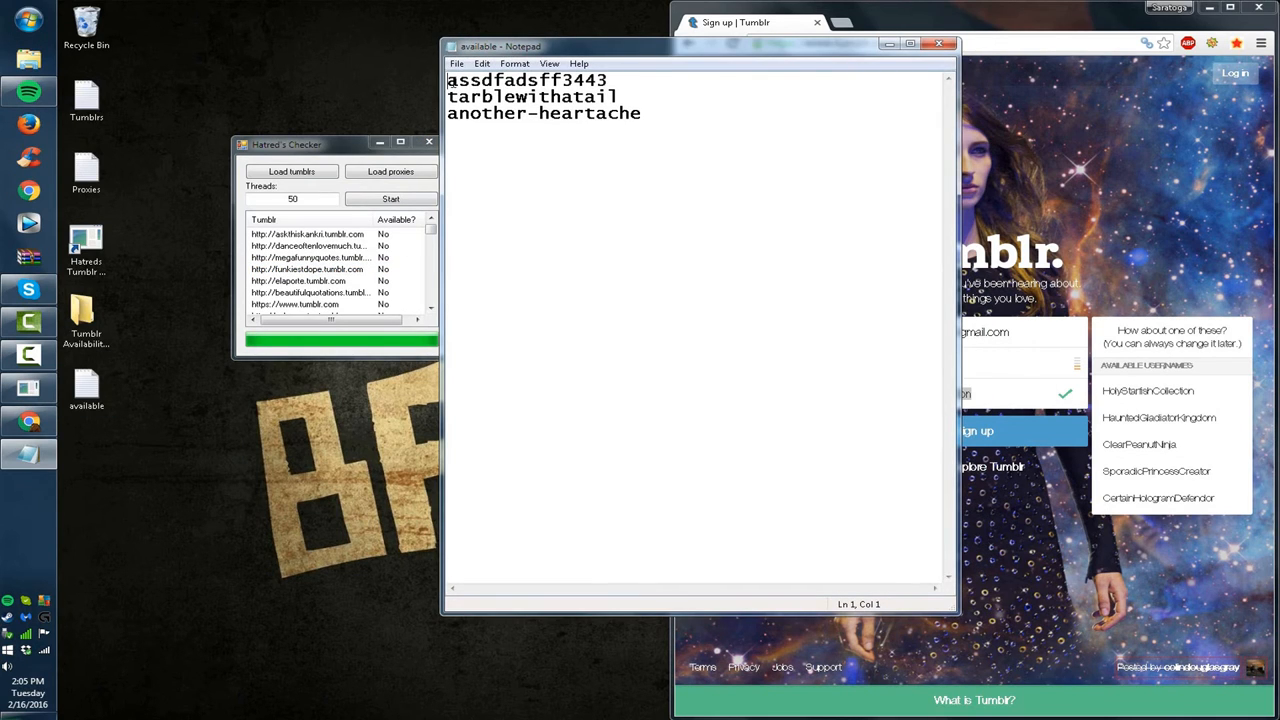
- Put another-heartache from the available list into the Tumblr username field
double_click(526, 80)
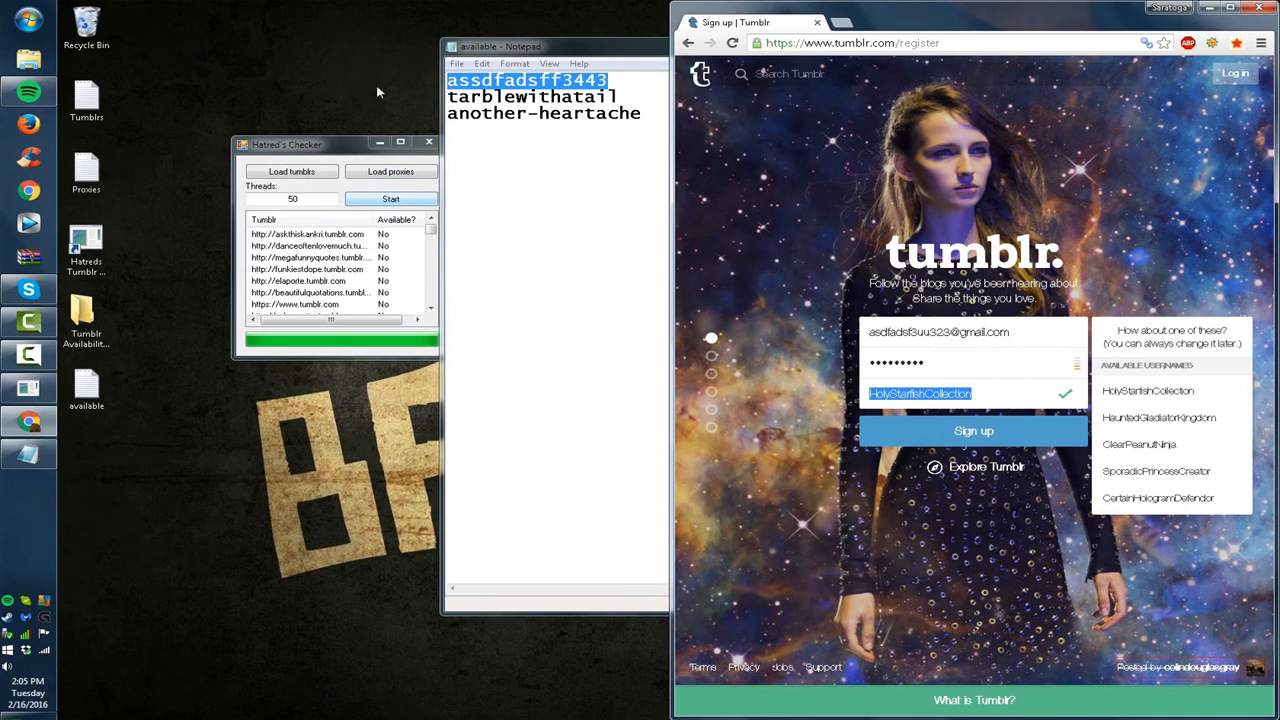
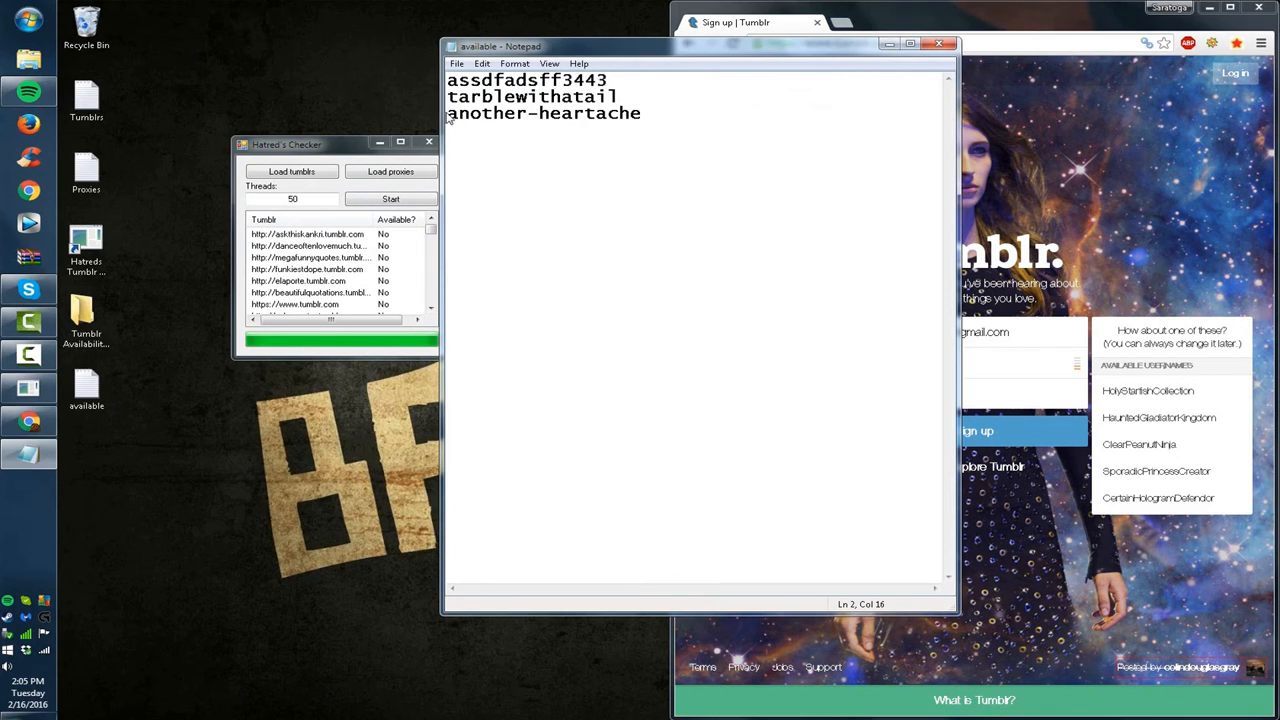
triple_click(544, 113)
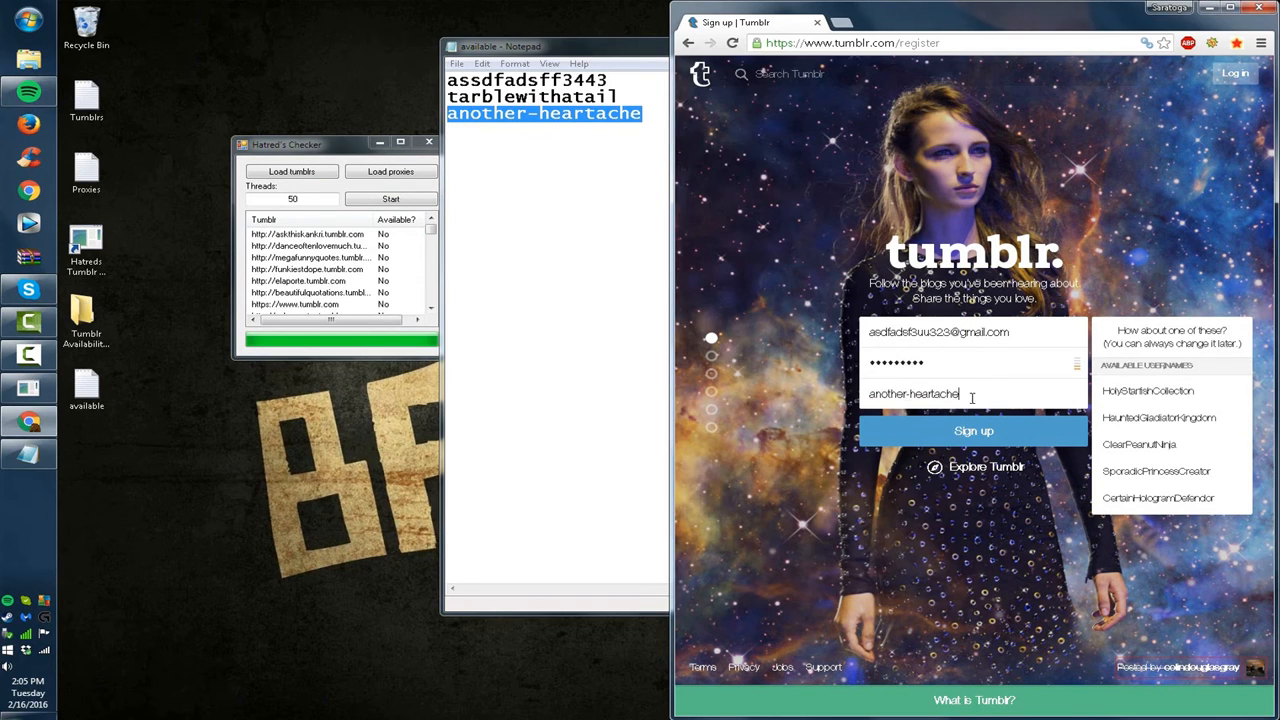
- Submit the sign-up, enter age 37 and accept Tumblr's terms
left_click(973, 430)
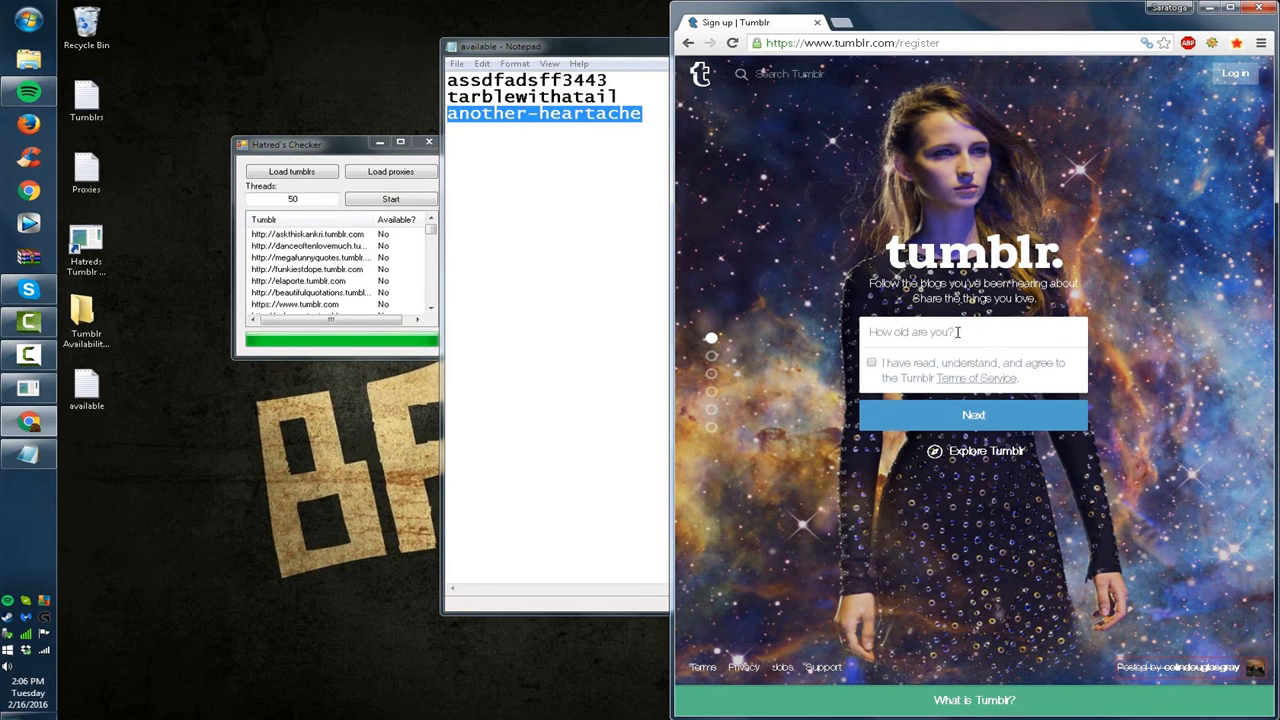
type("37")
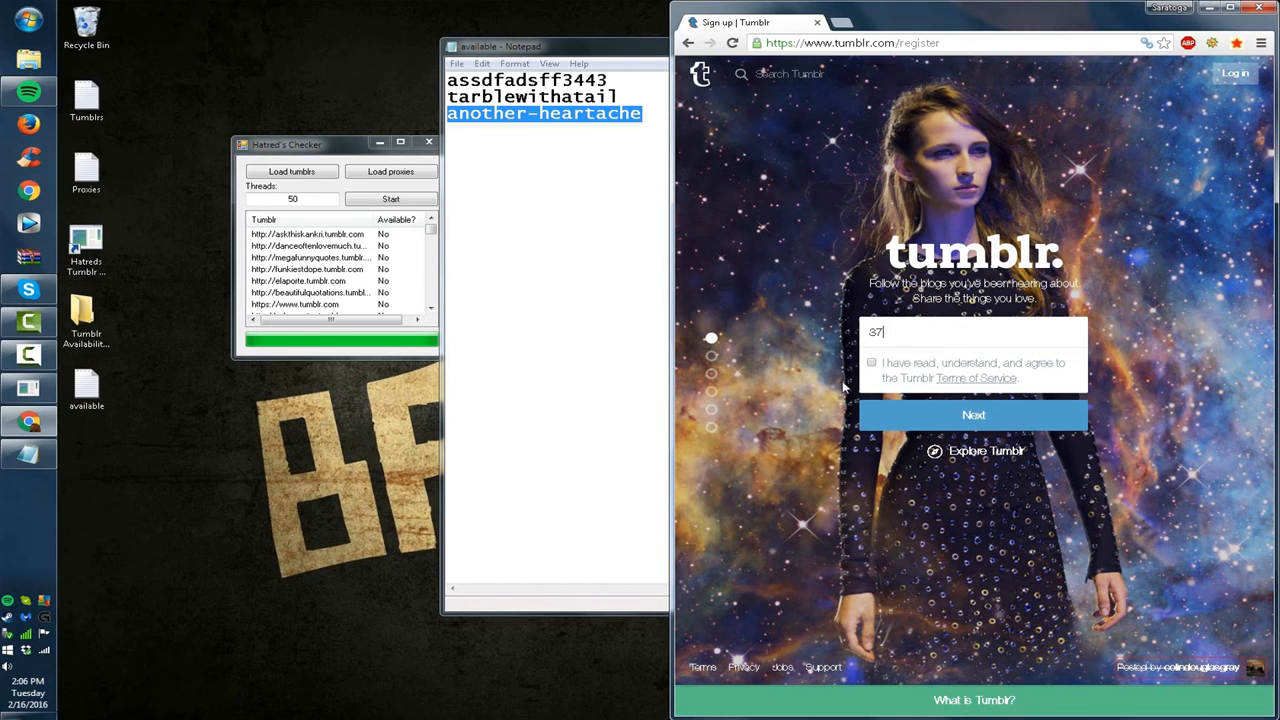
left_click(871, 362)
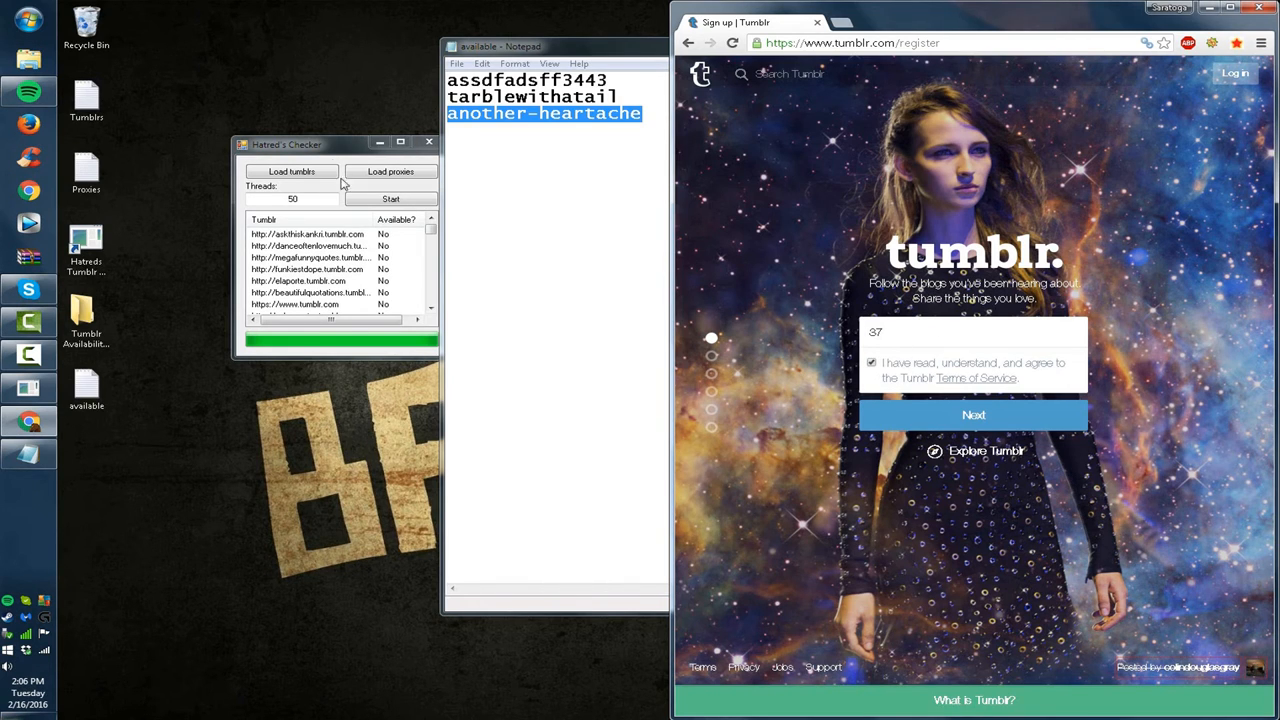
mouse_move(1105, 28)
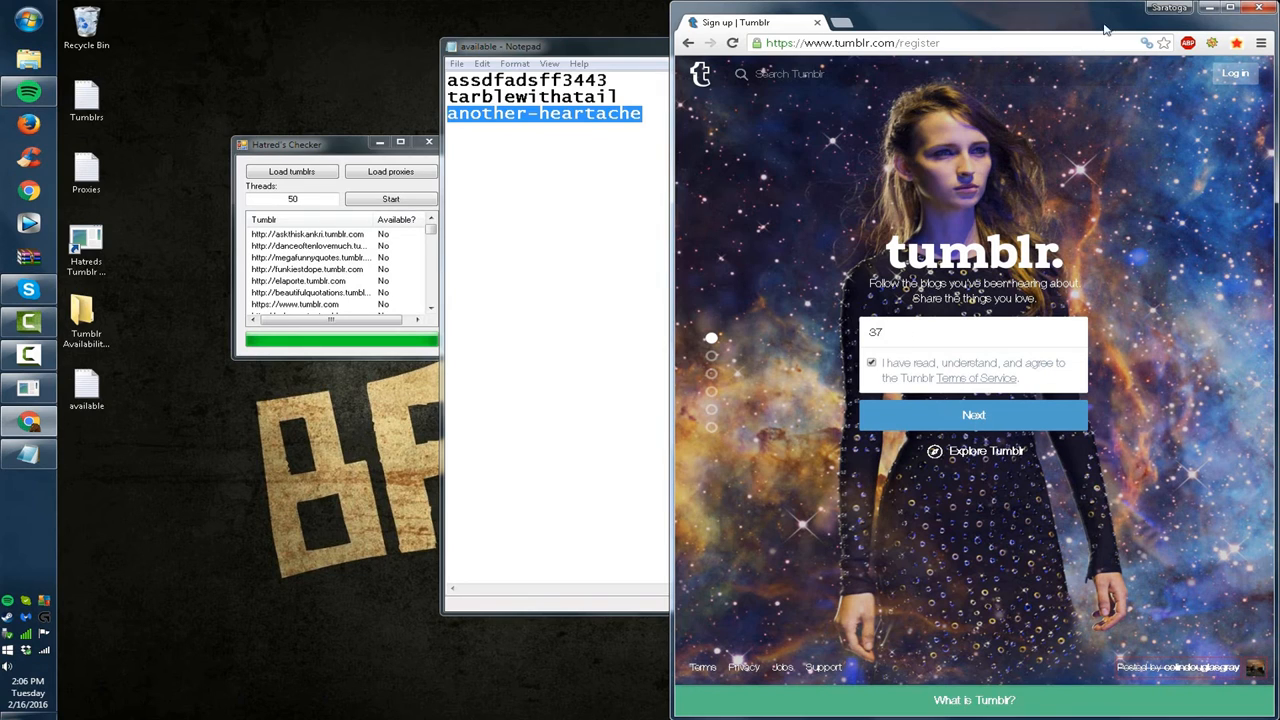
mouse_move(1185, 200)
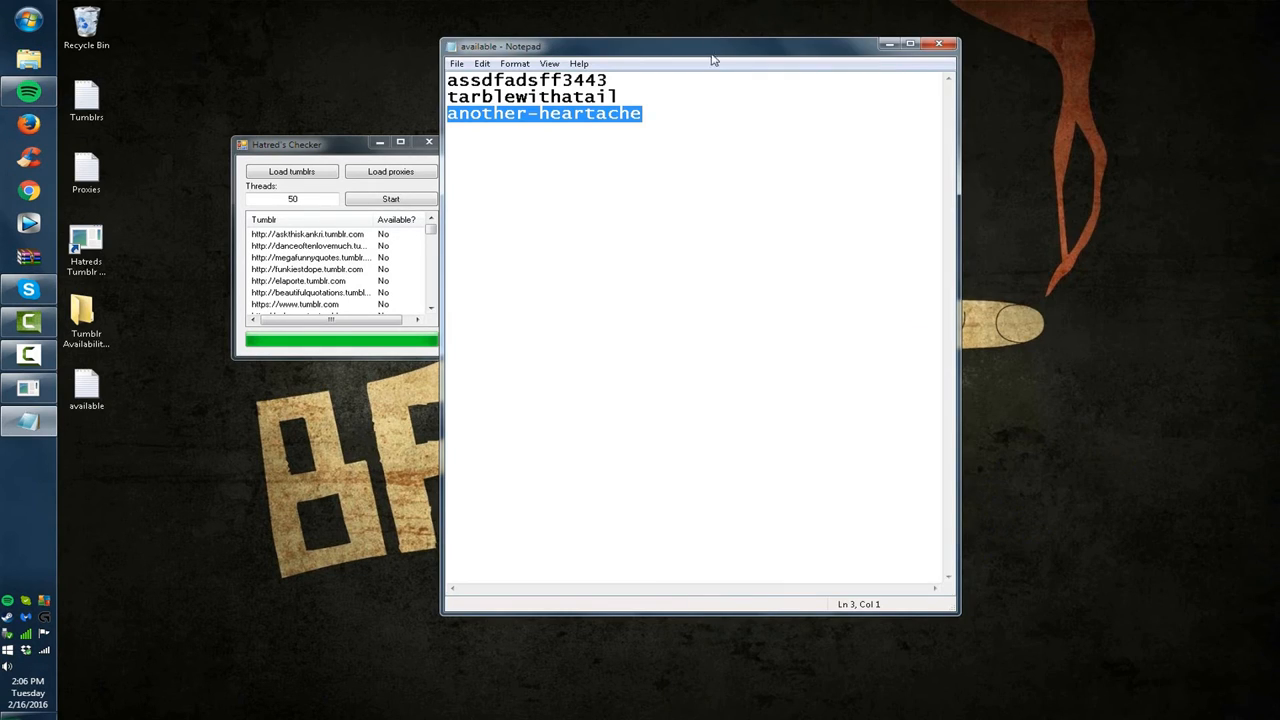
- Shift the Notepad window with available.txt slightly to the right
left_click_drag(710, 58, 808, 55)
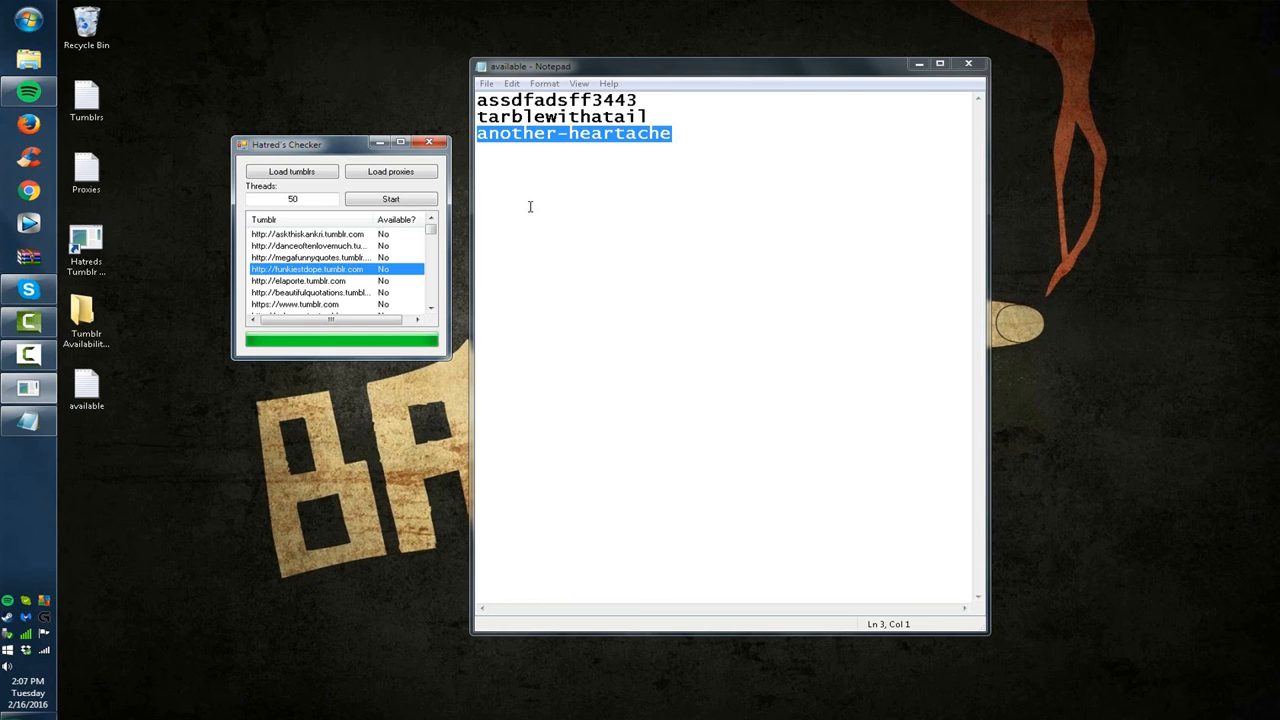
mouse_move(335, 130)
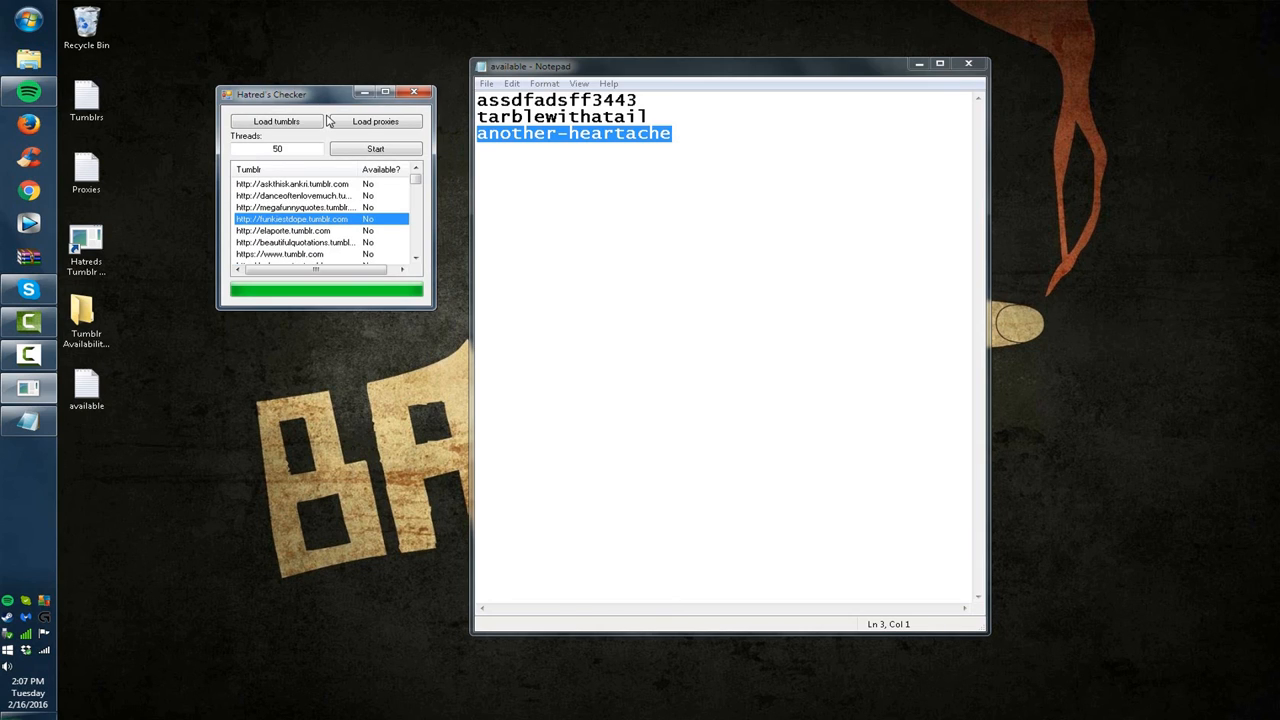
mouse_move(375, 121)
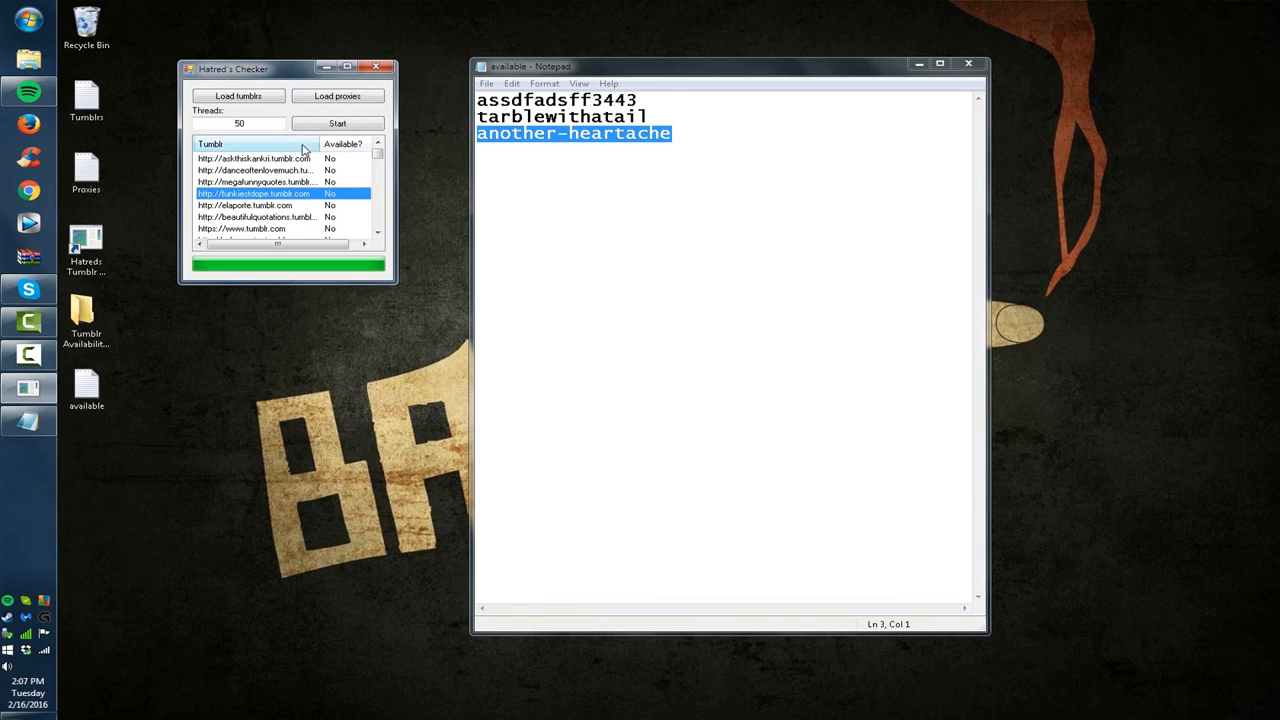
mouse_move(435, 137)
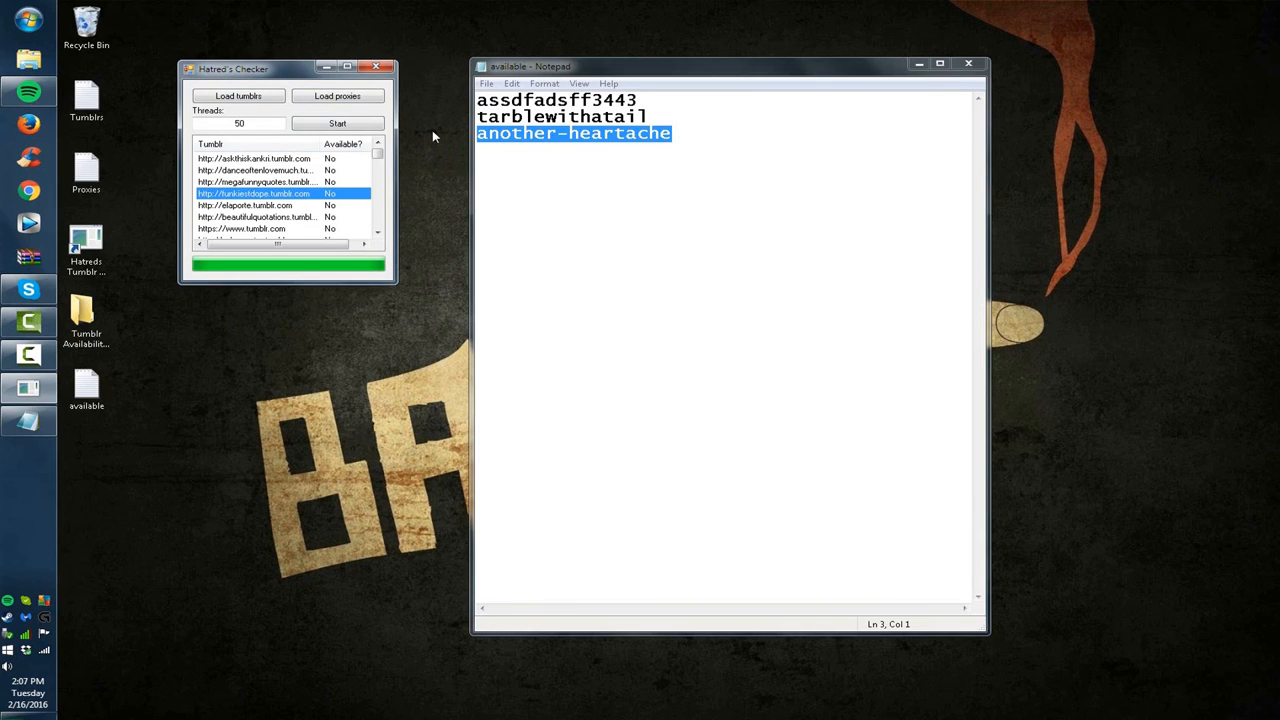
mouse_move(553, 158)
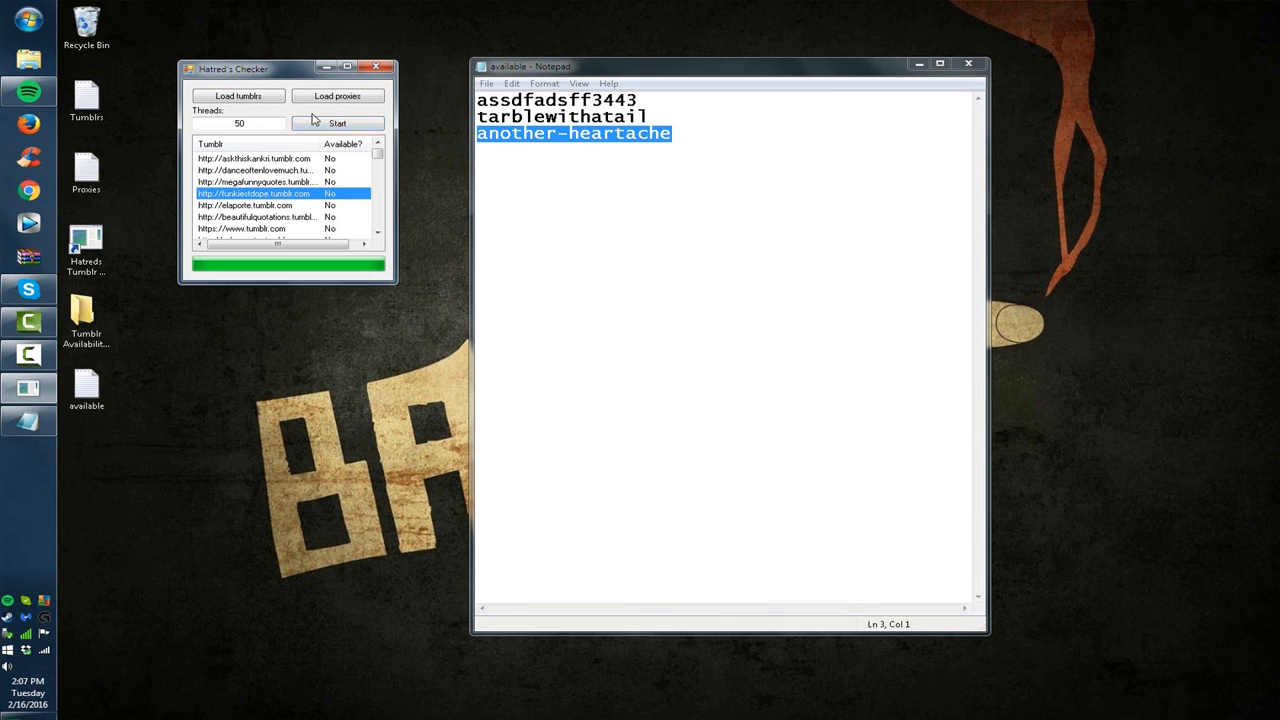
mouse_move(385, 113)
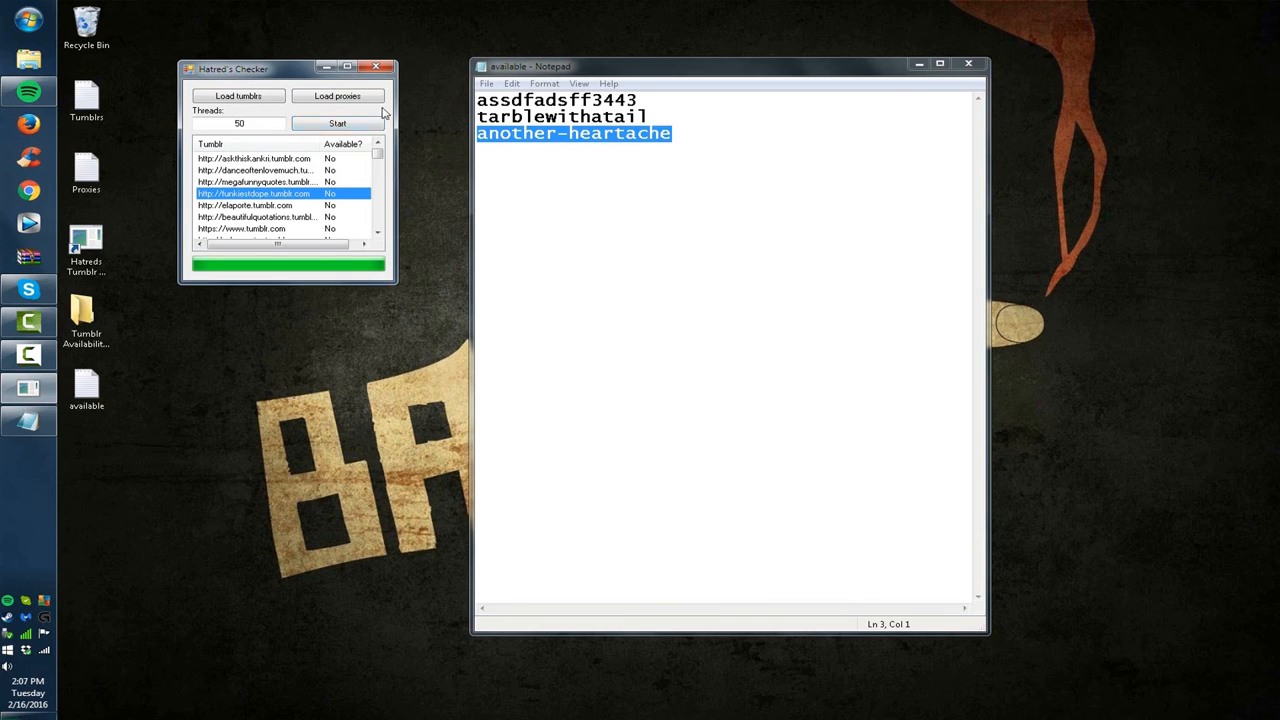